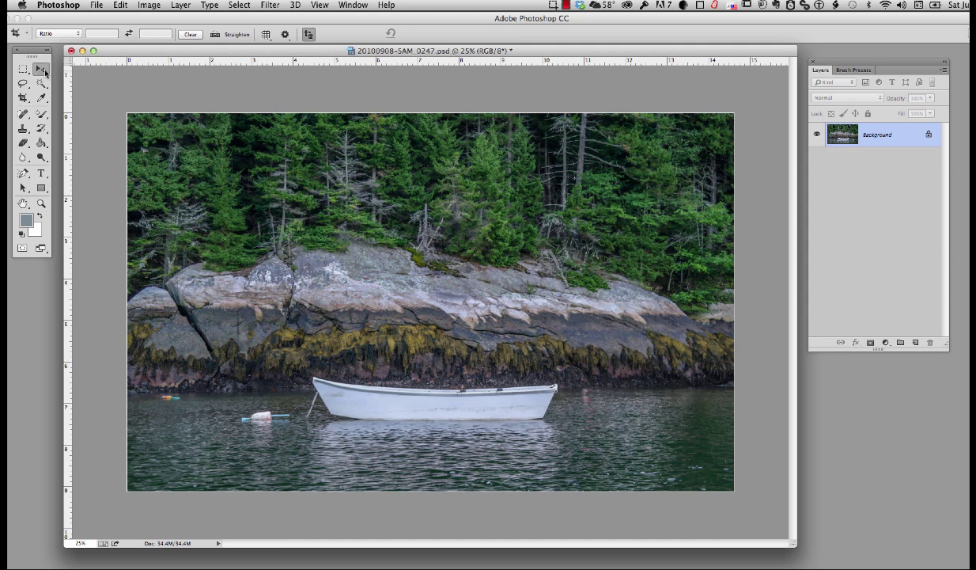
- Enlarge the canvas by 2 inches relative in width and height with a white extension
click(22, 68)
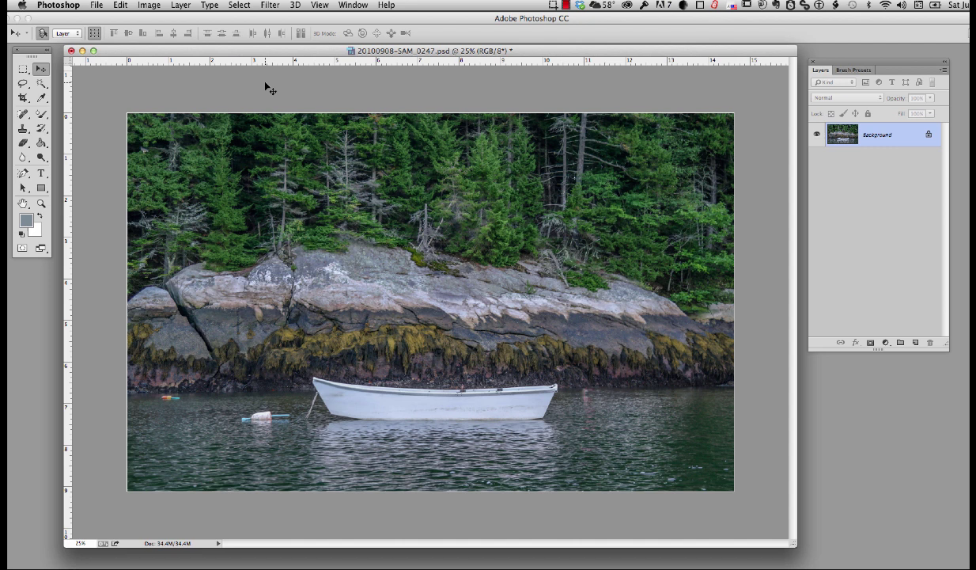
mouse_move(469, 110)
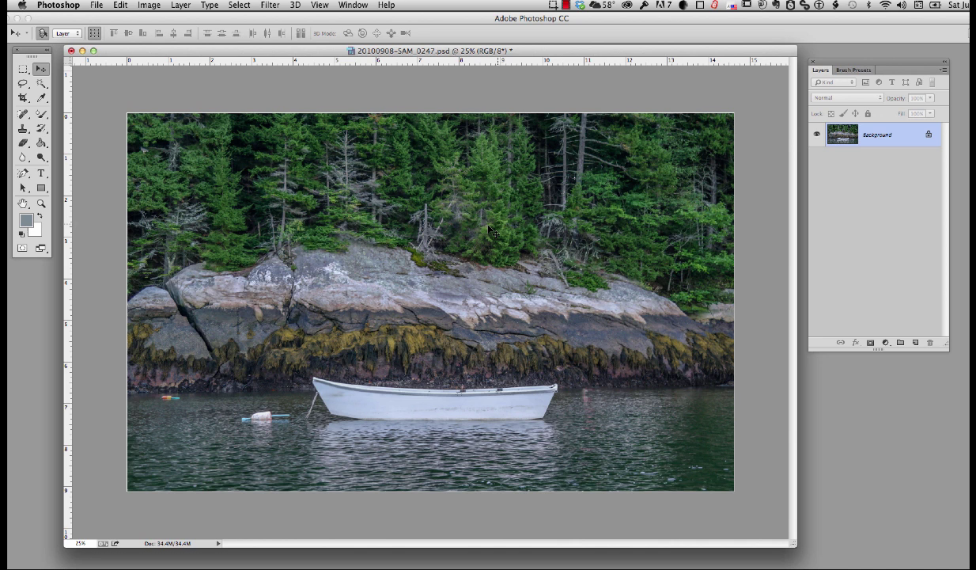
mouse_move(261, 151)
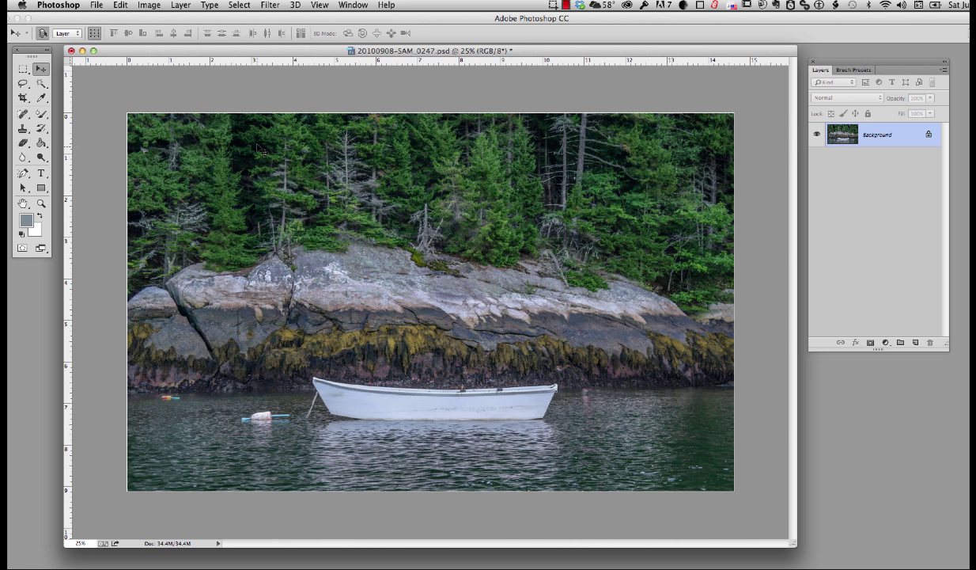
click(148, 6)
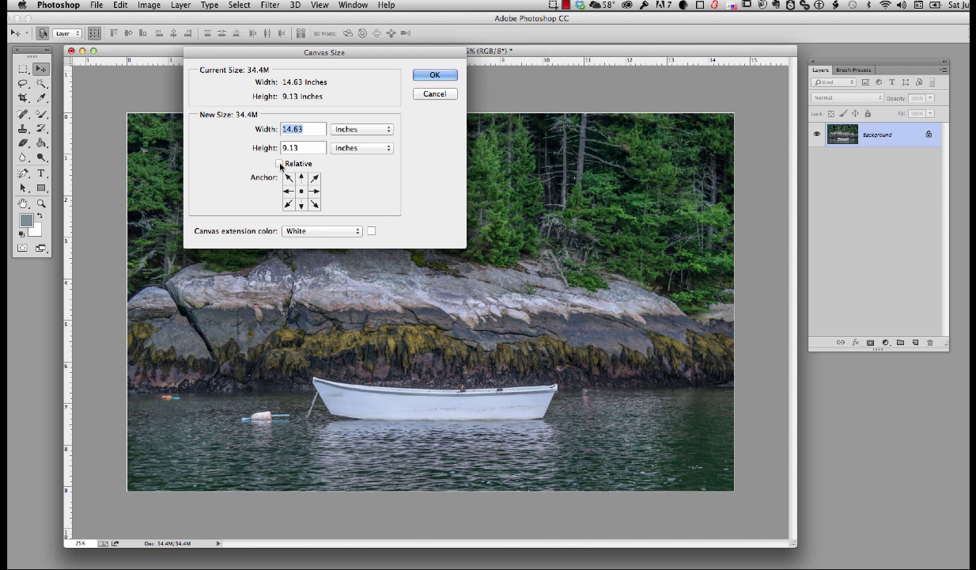
click(278, 163)
text(2)
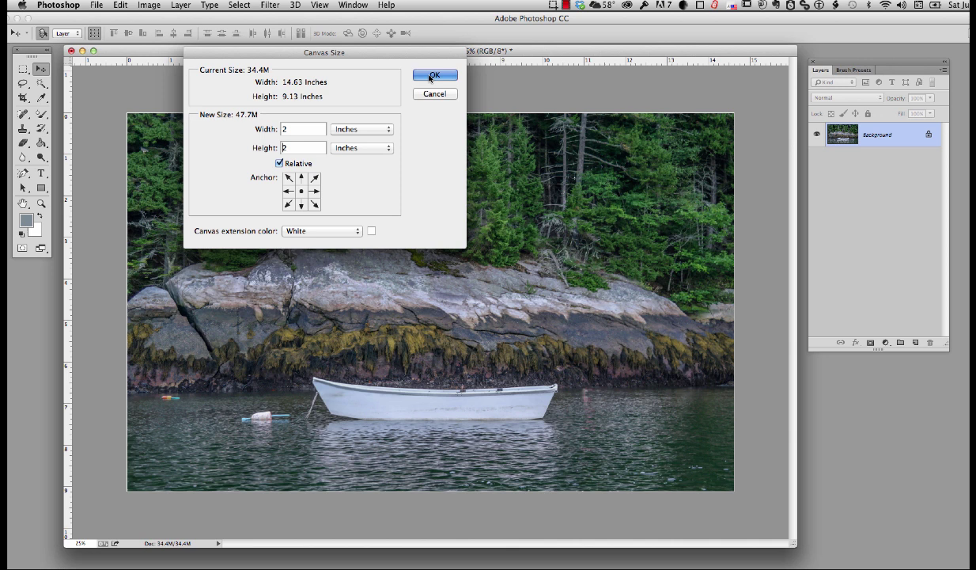
click(433, 76)
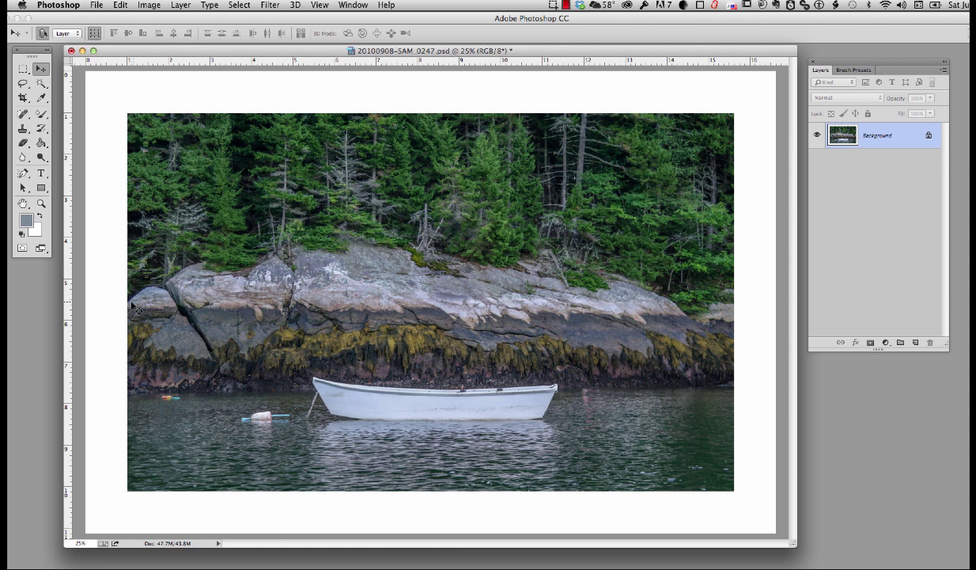
mouse_move(158, 509)
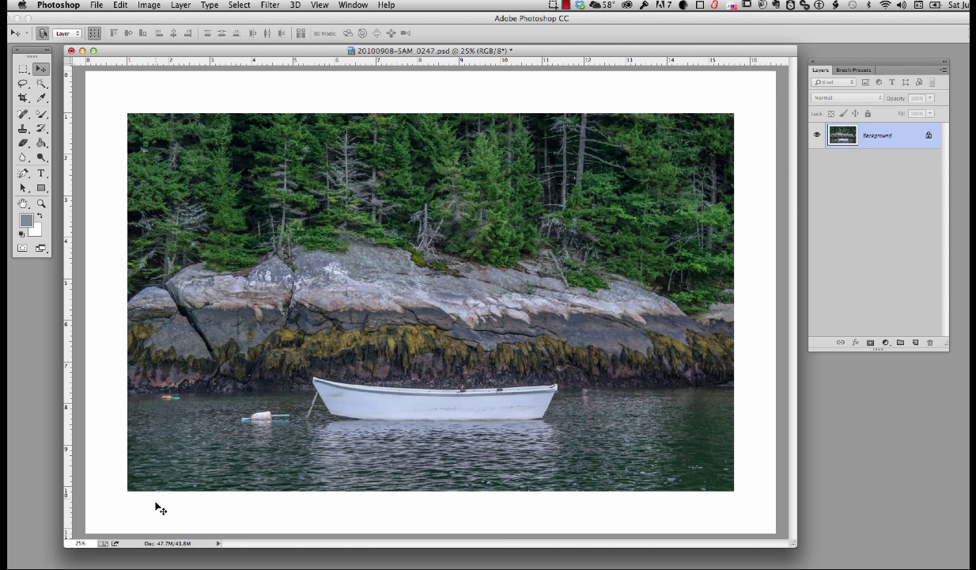
mouse_move(149, 118)
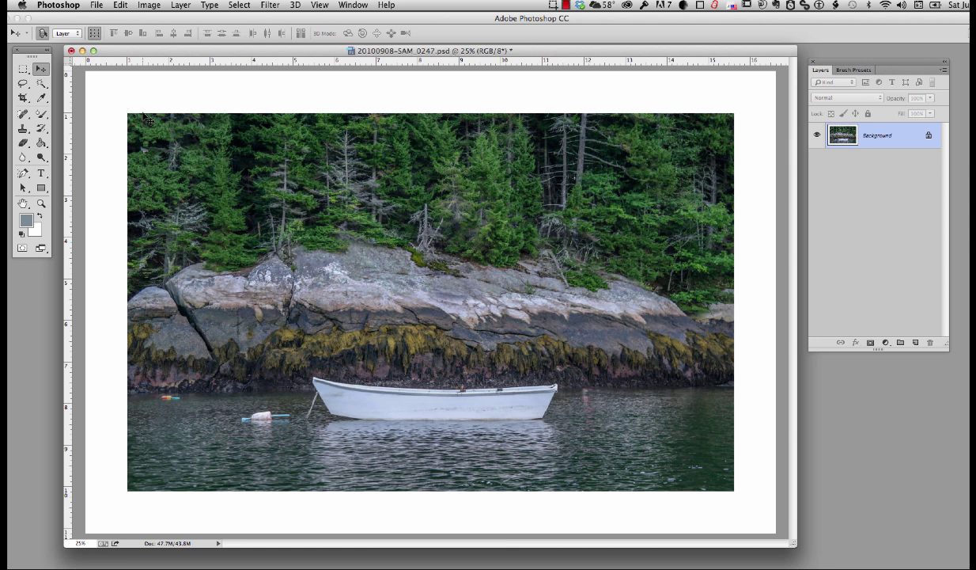
mouse_move(281, 193)
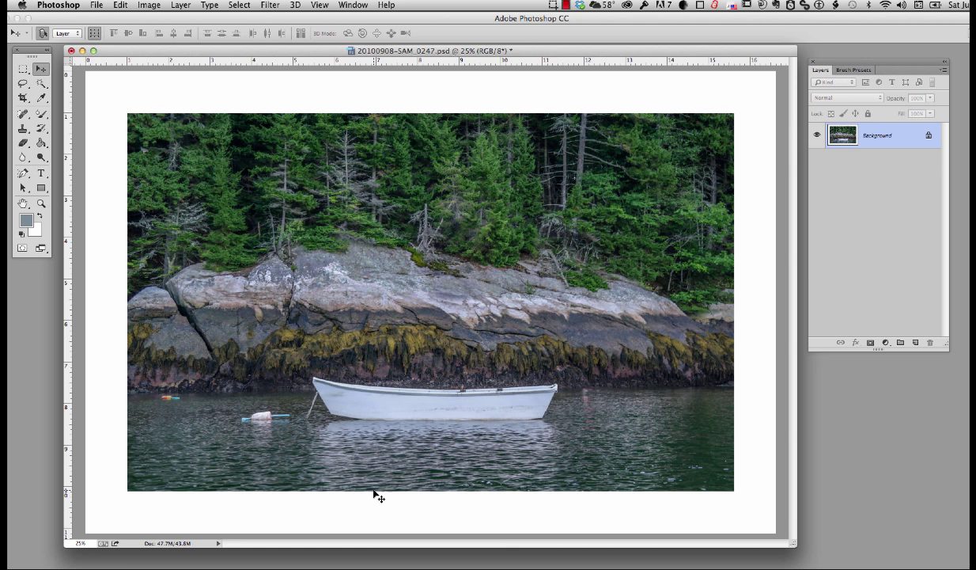
mouse_move(182, 104)
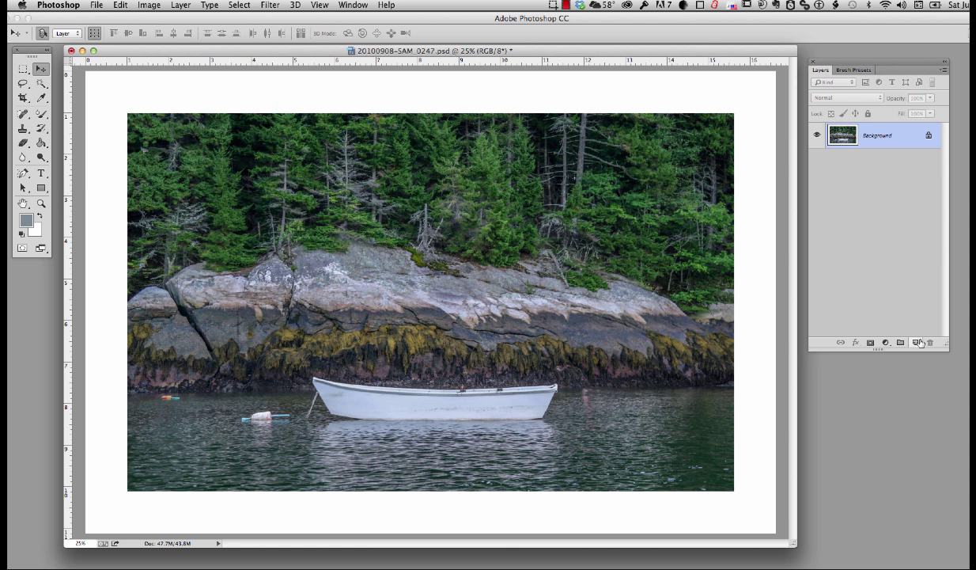
- Add an empty Layer 1 above the Background and select the Brush tool
click(915, 342)
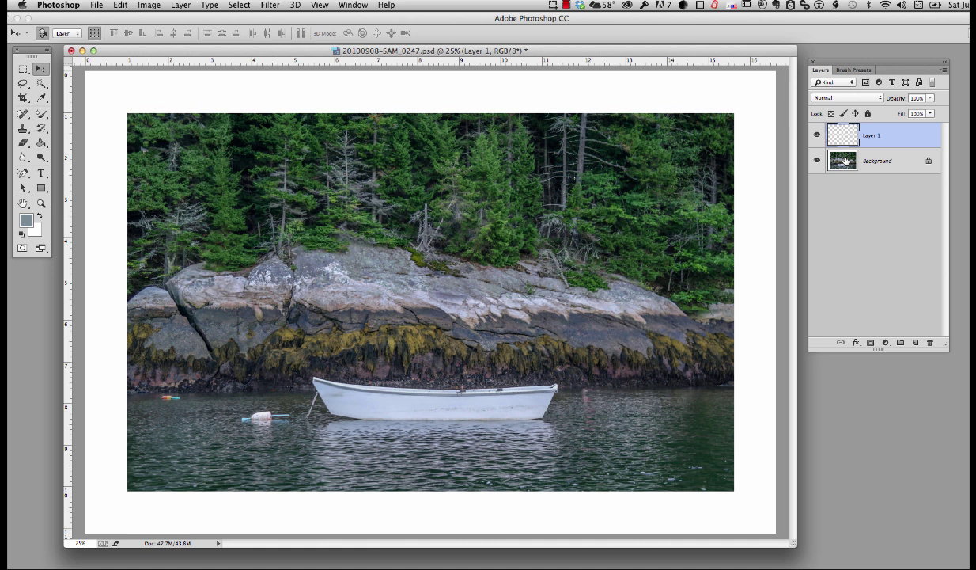
click(22, 114)
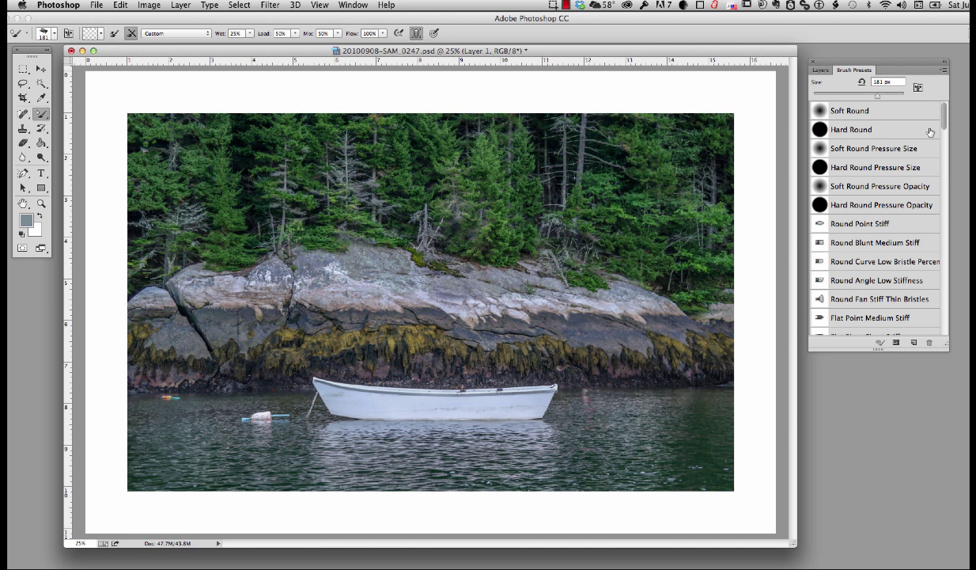
- Choose the custom acrylic brush preset from the Brush Presets list
scroll(down, 3)
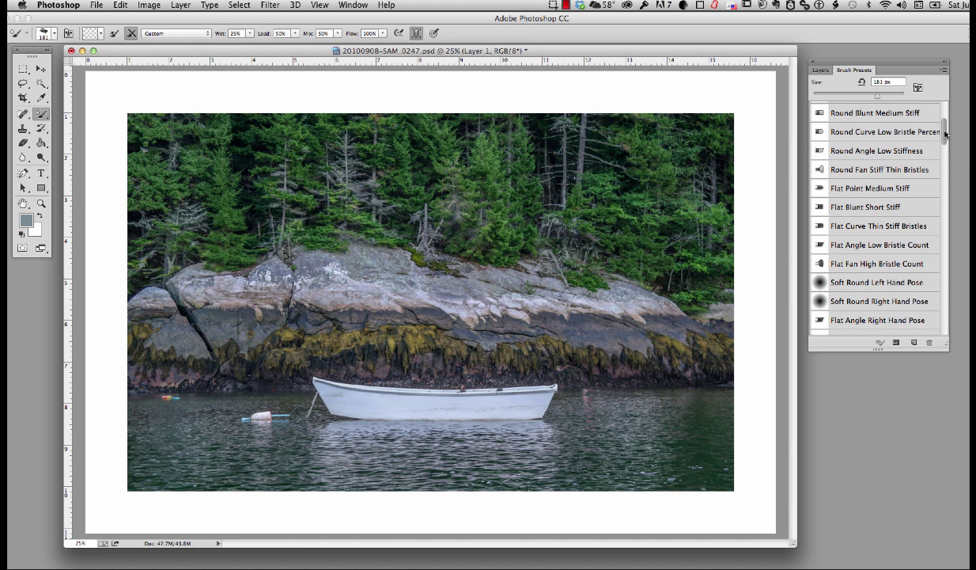
scroll(down, 3)
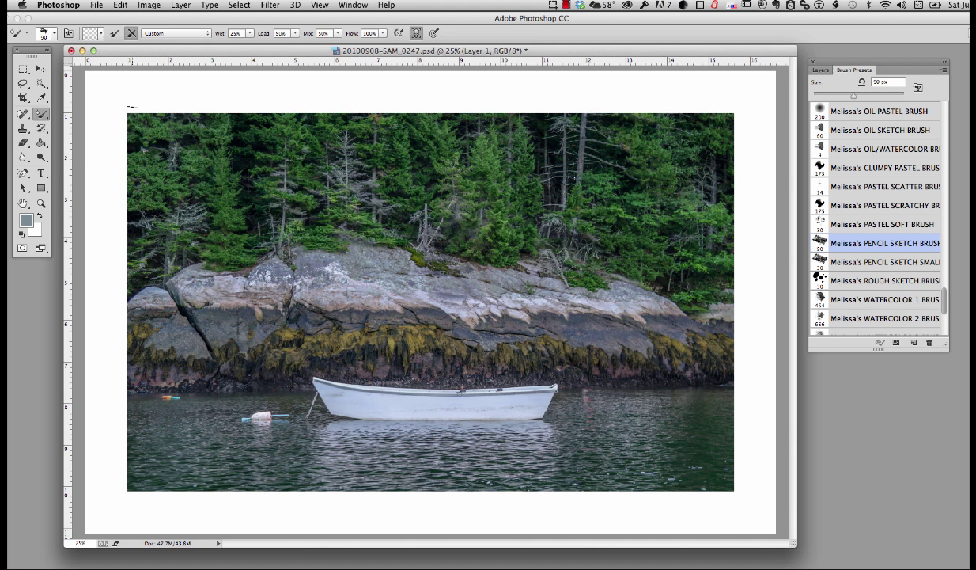
click(820, 70)
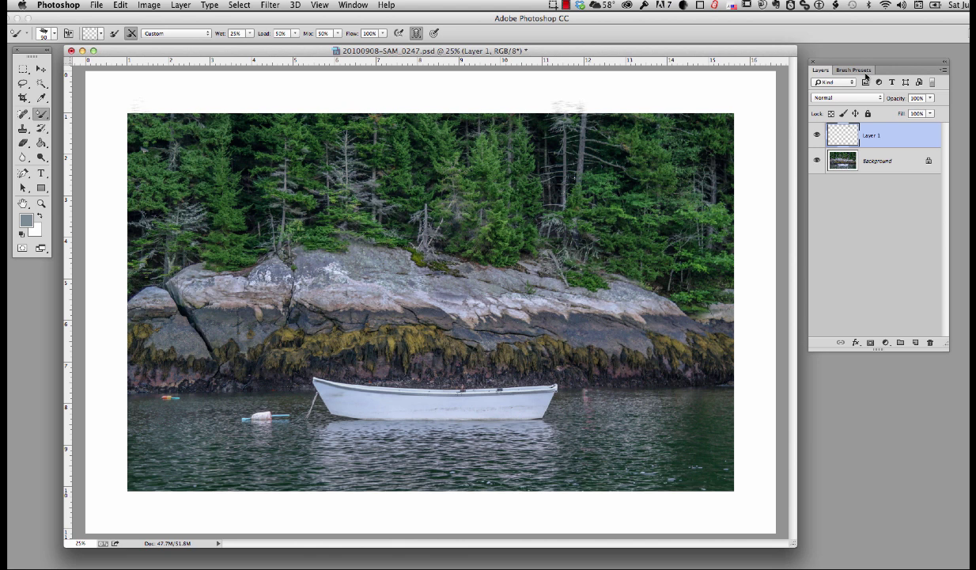
click(855, 69)
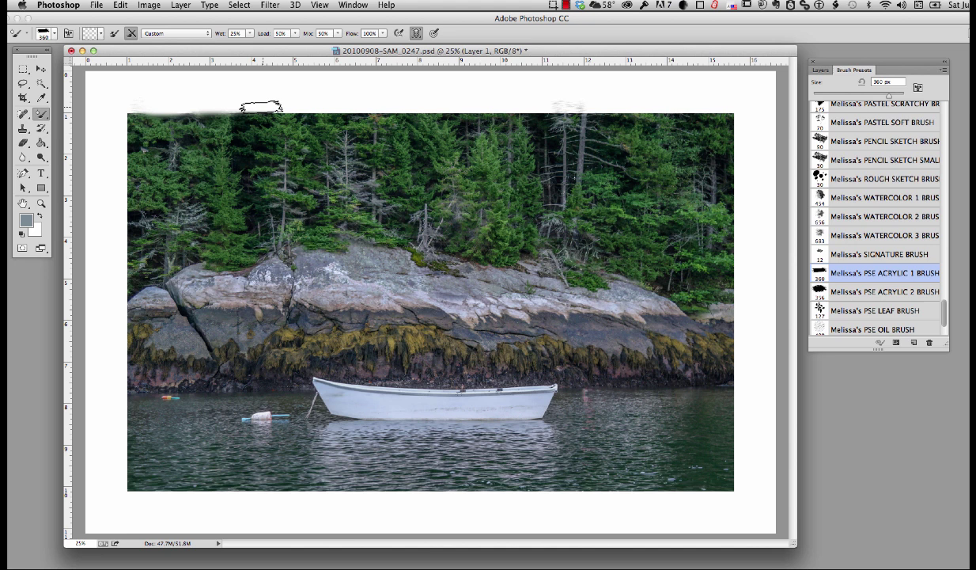
- Paint rough white strokes along all four photo edges for a ragged border
drag(261, 108, 510, 114)
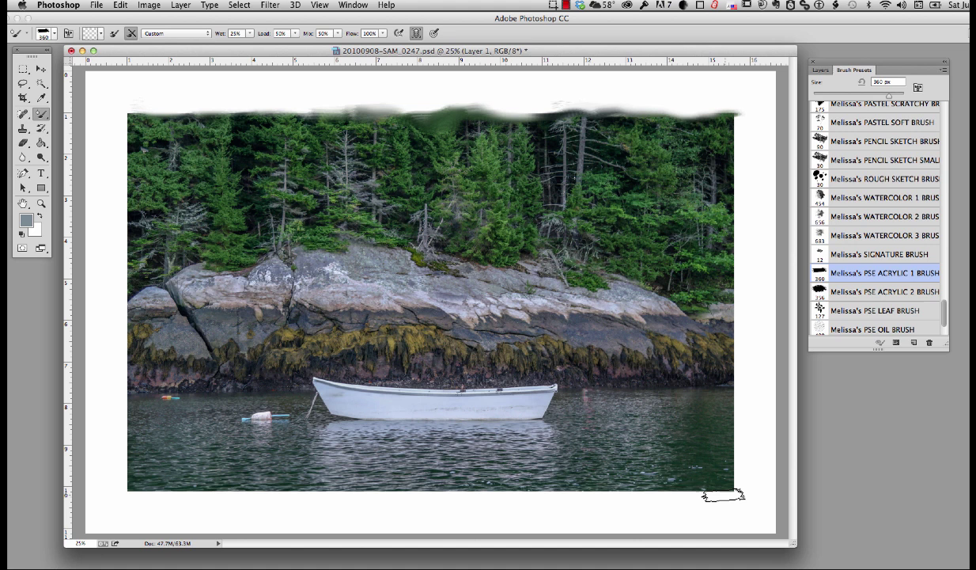
drag(725, 493, 214, 492)
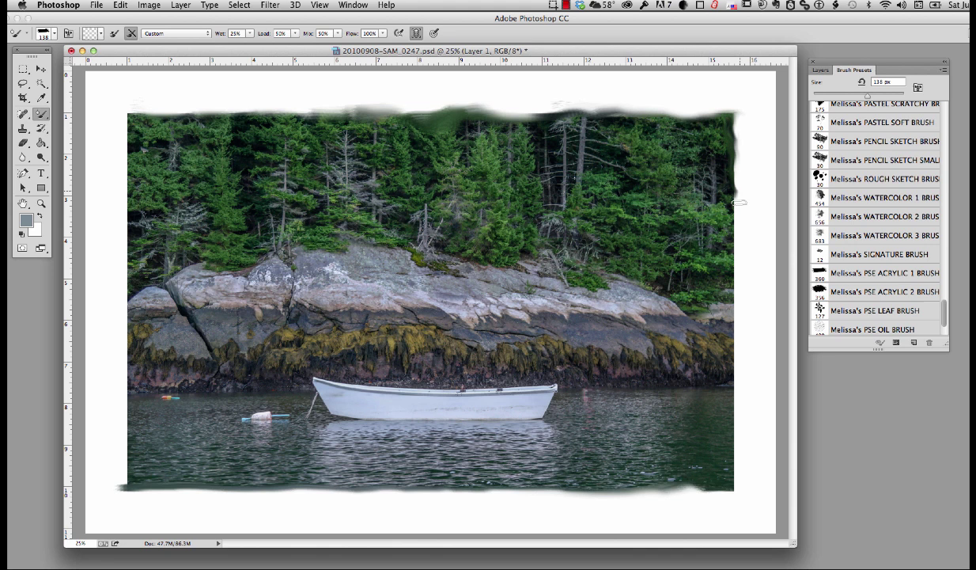
drag(728, 198, 728, 490)
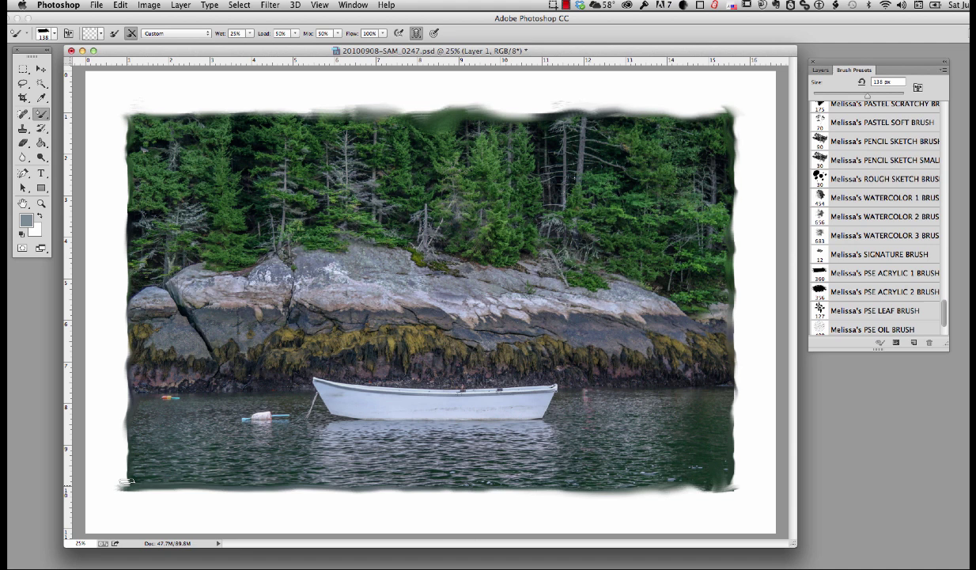
- Flatten the edge layer and duplicate the Background into a Background copy layer
click(820, 70)
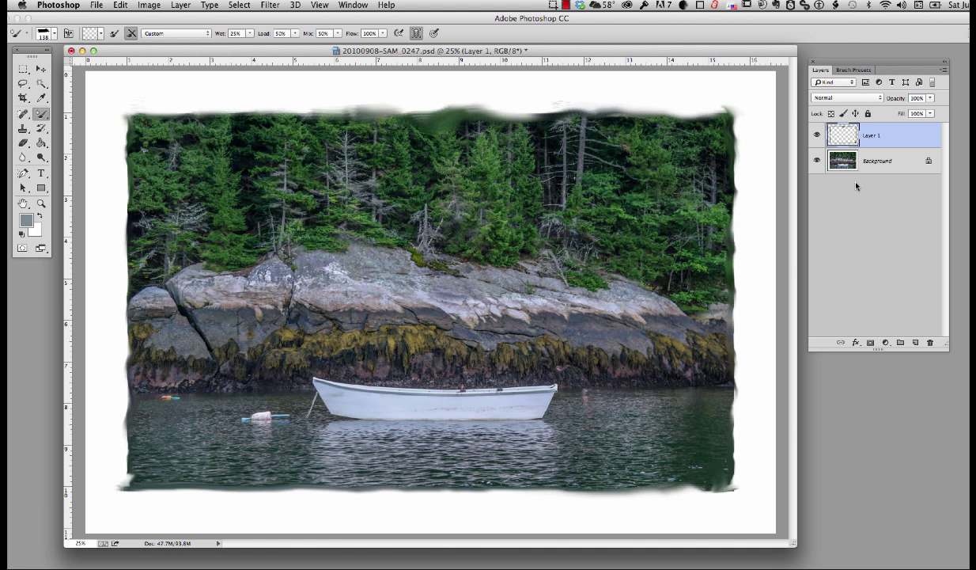
mouse_move(888, 175)
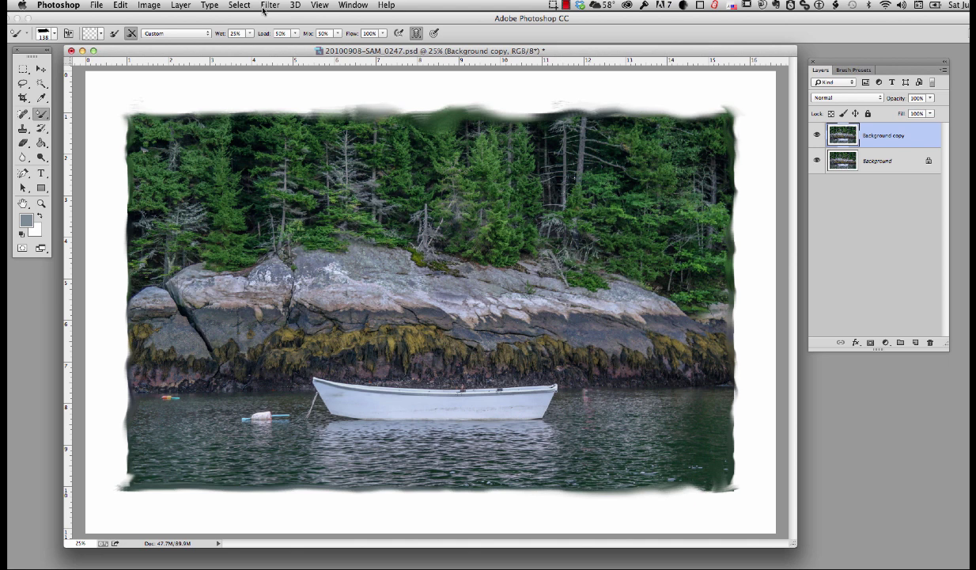
- Launch the Alien Skin Snap Art 4 filter on the bordered boat image
click(271, 6)
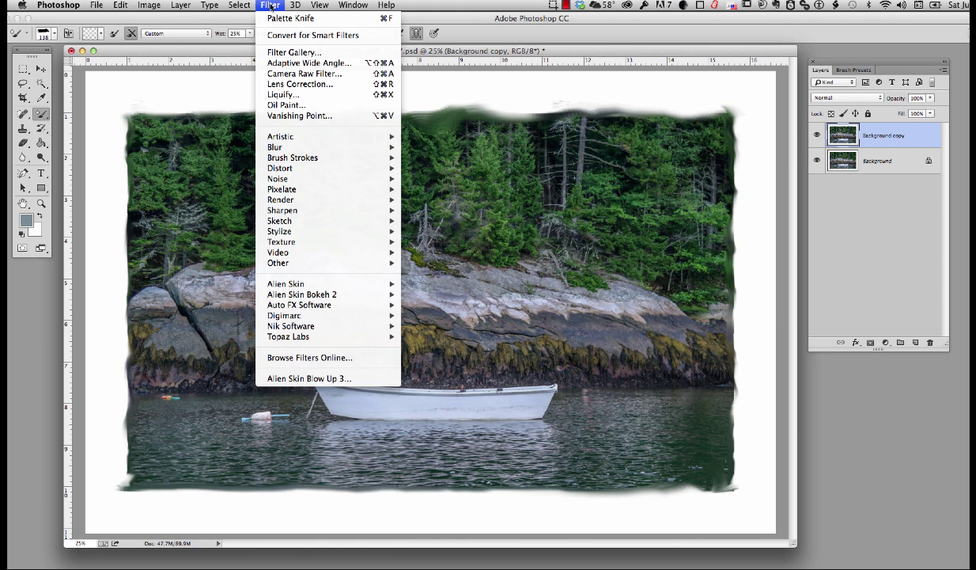
mouse_move(284, 283)
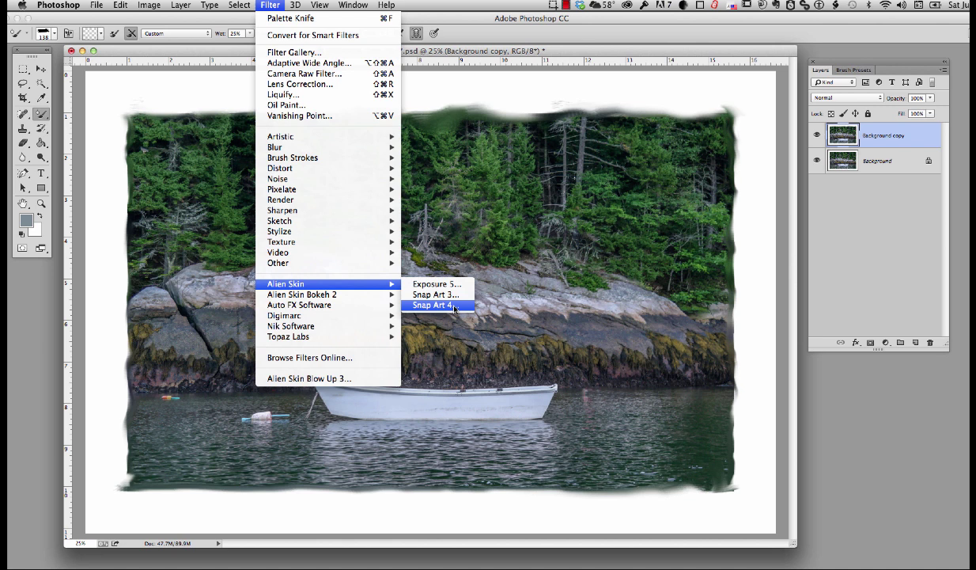
click(434, 306)
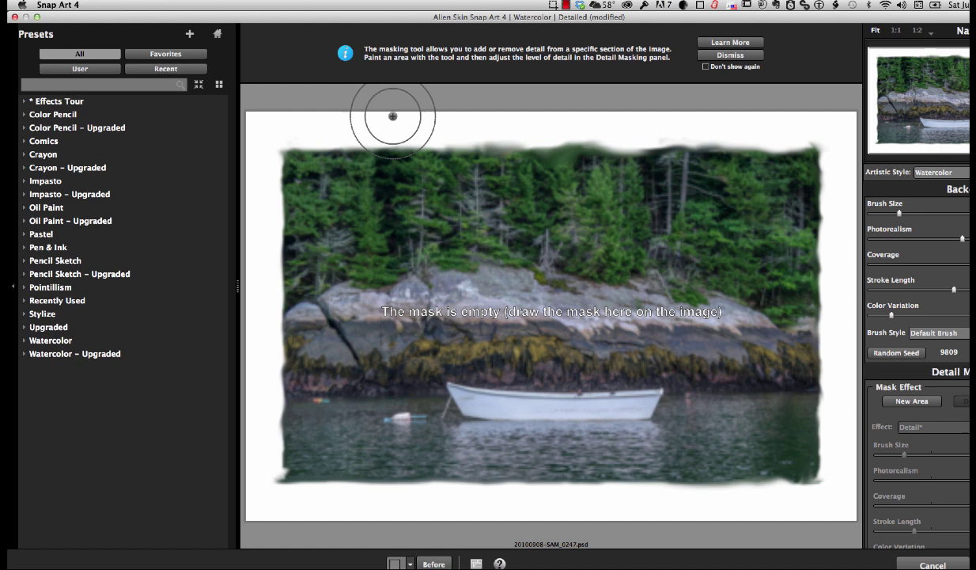
- Expand the Watercolor presets and compare Abstract, Detailed and 3Abstract on the boat
click(50, 340)
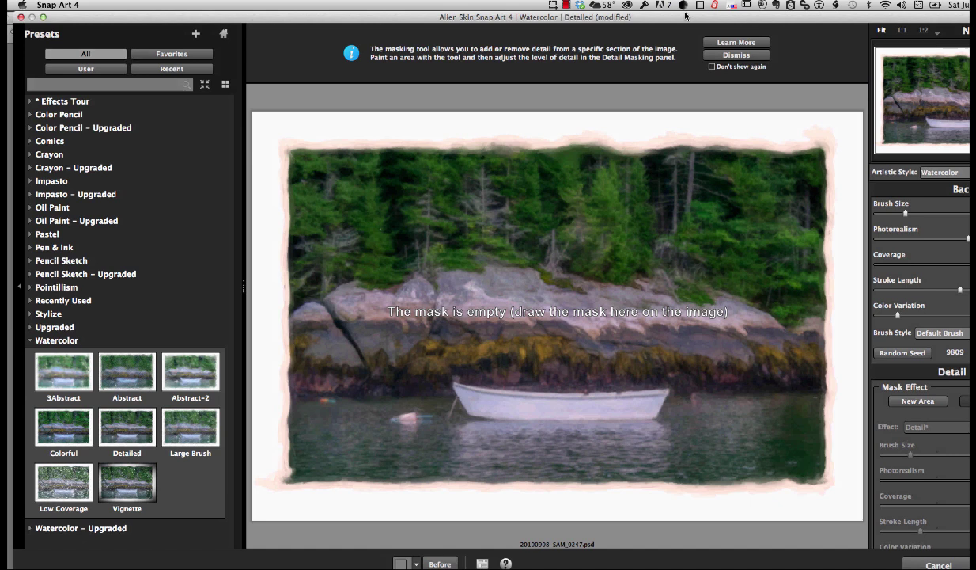
click(51, 207)
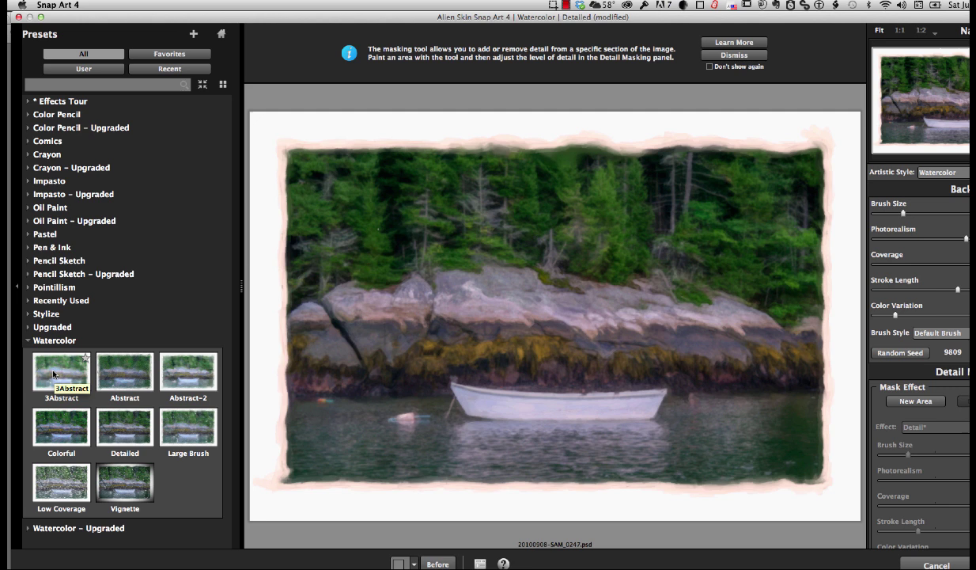
click(123, 370)
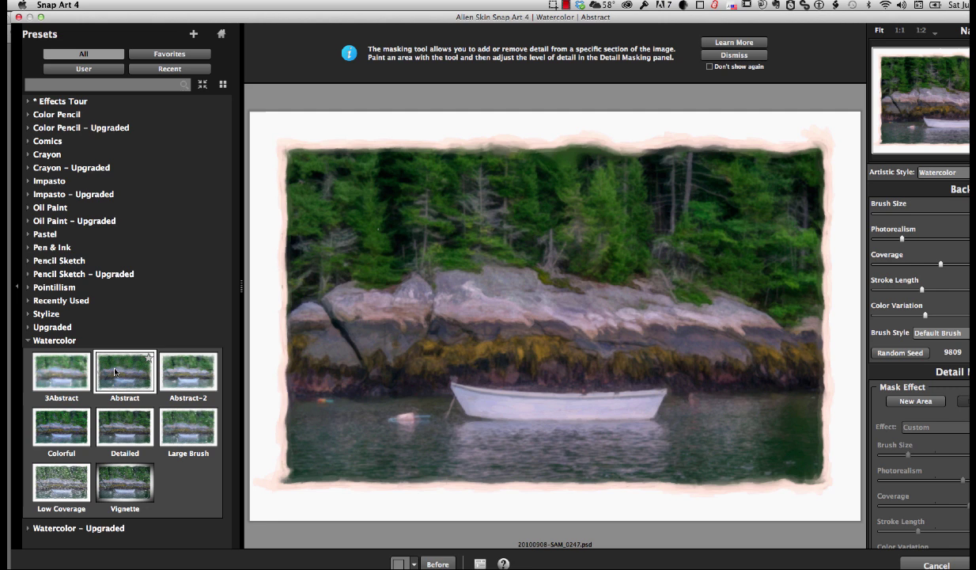
click(123, 427)
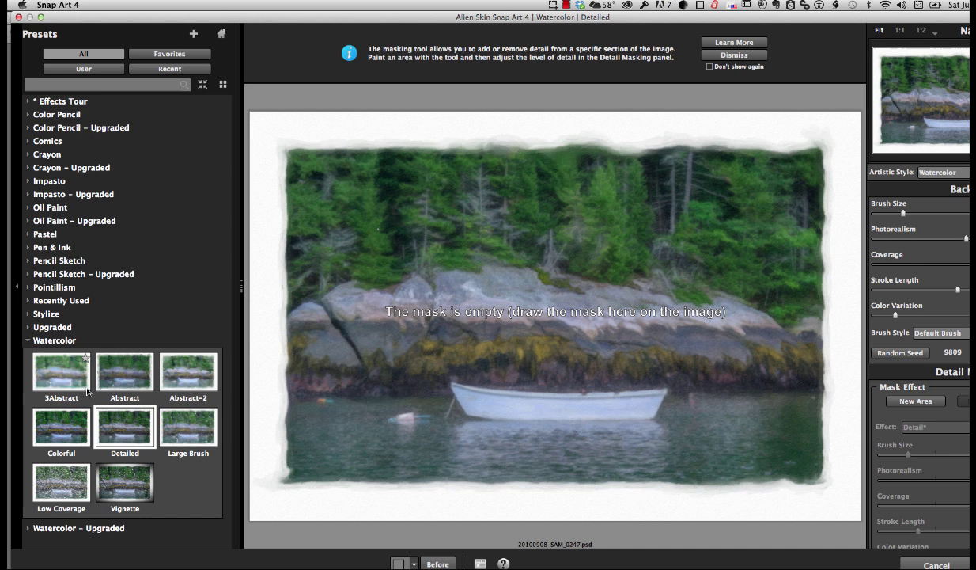
click(61, 372)
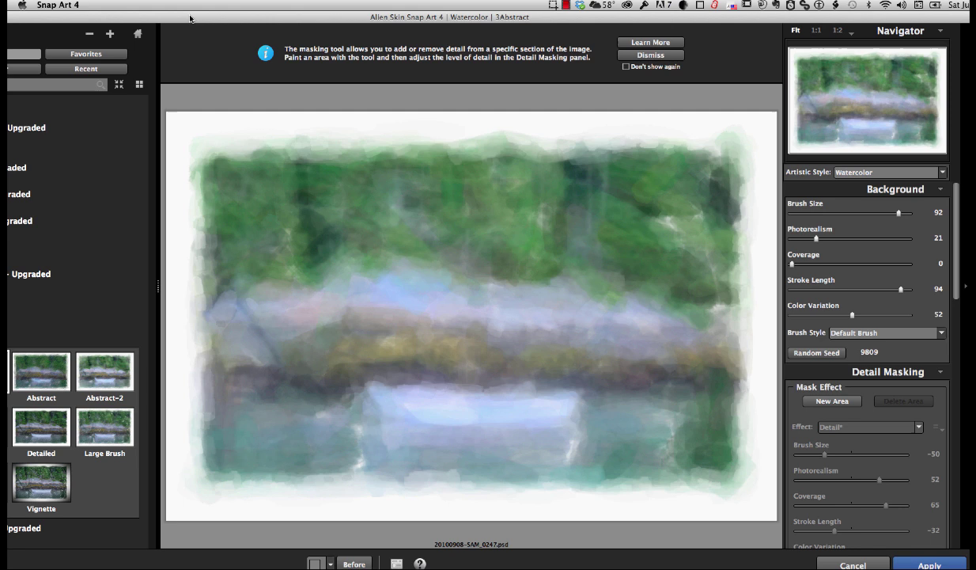
mouse_move(868, 389)
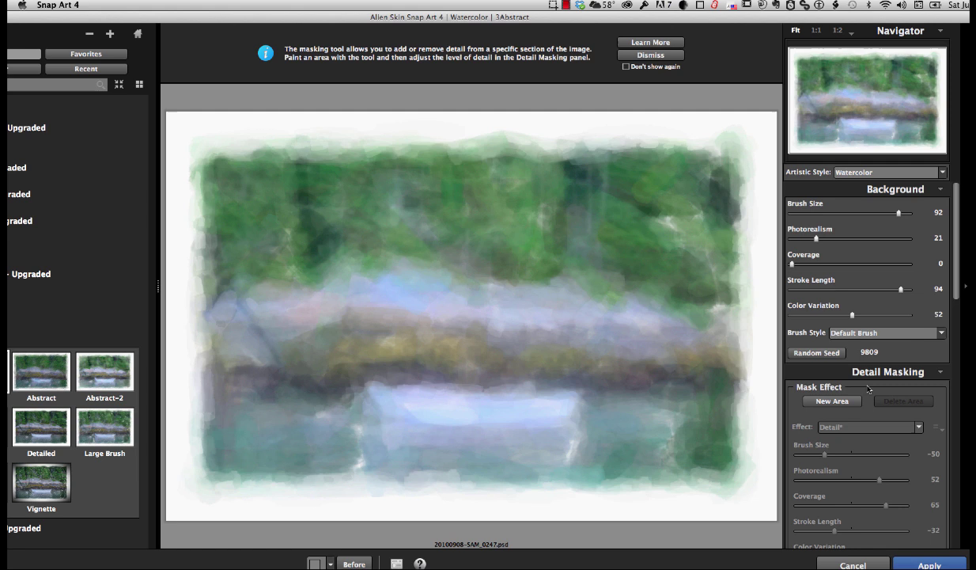
mouse_move(880, 216)
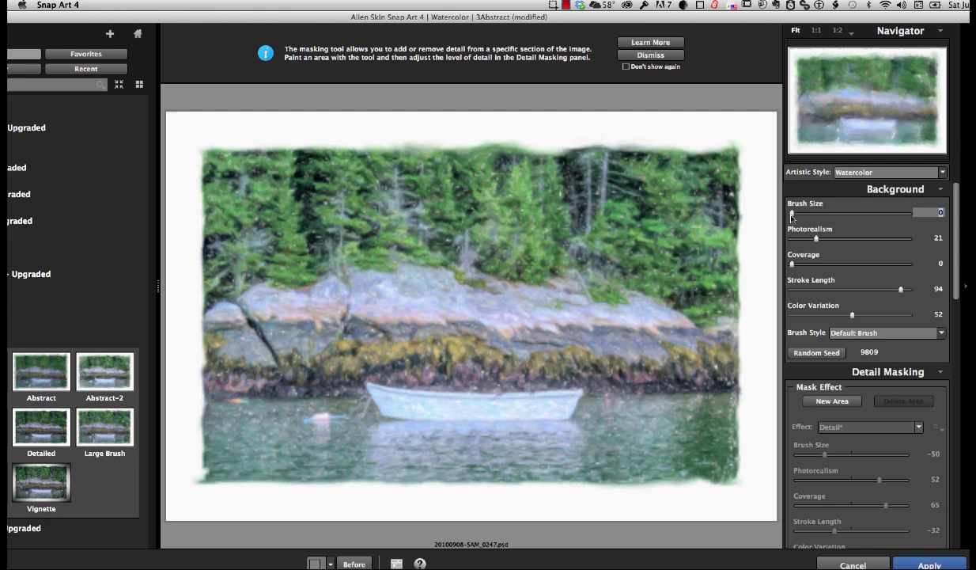
- Set the background brush size to 100 and lower the photorealism for softer strokes
drag(791, 212, 908, 212)
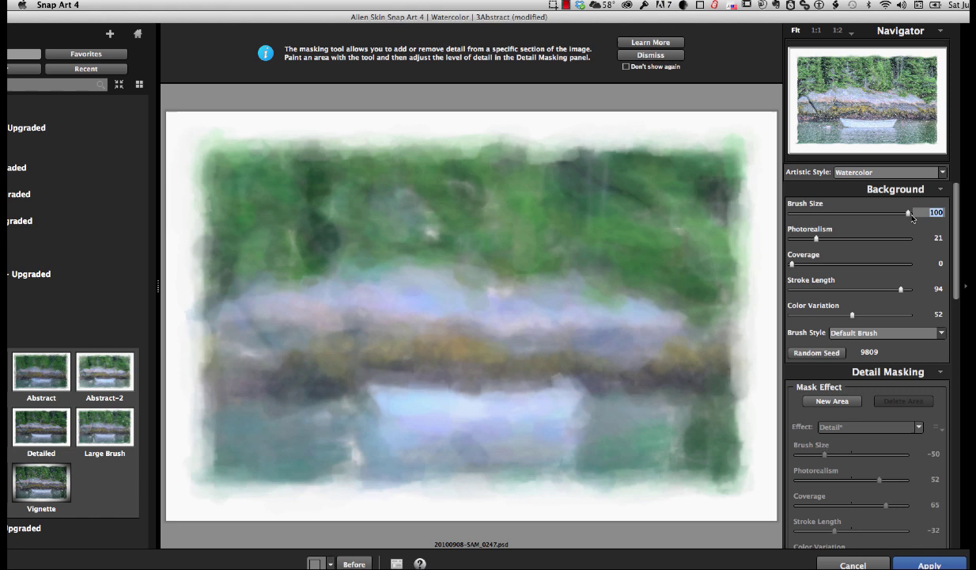
drag(816, 237, 905, 237)
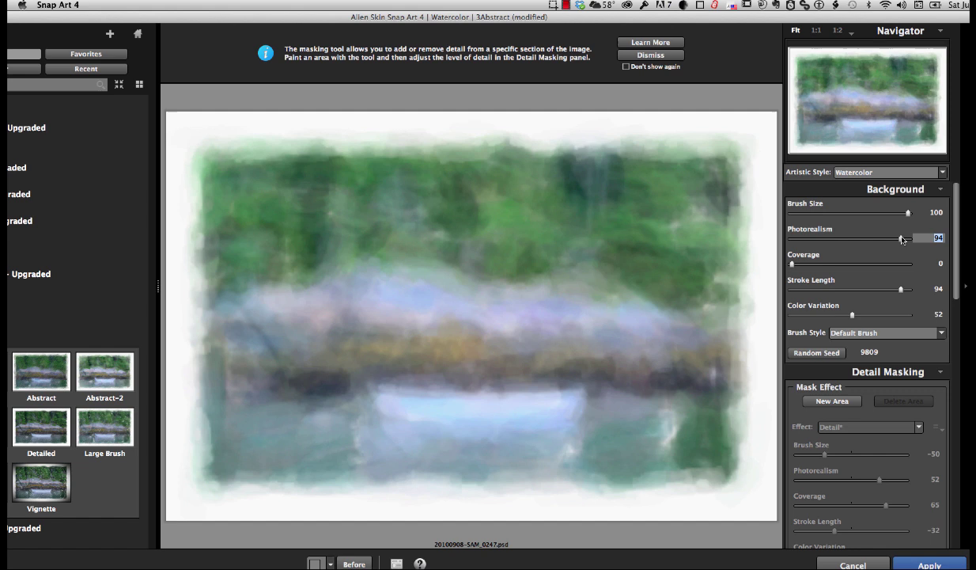
drag(902, 237, 791, 237)
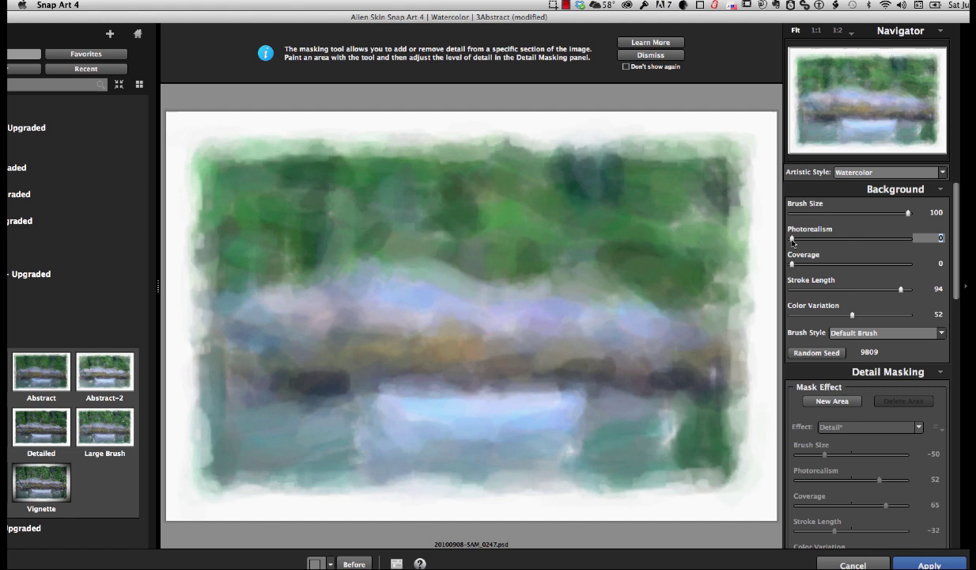
drag(792, 238, 794, 237)
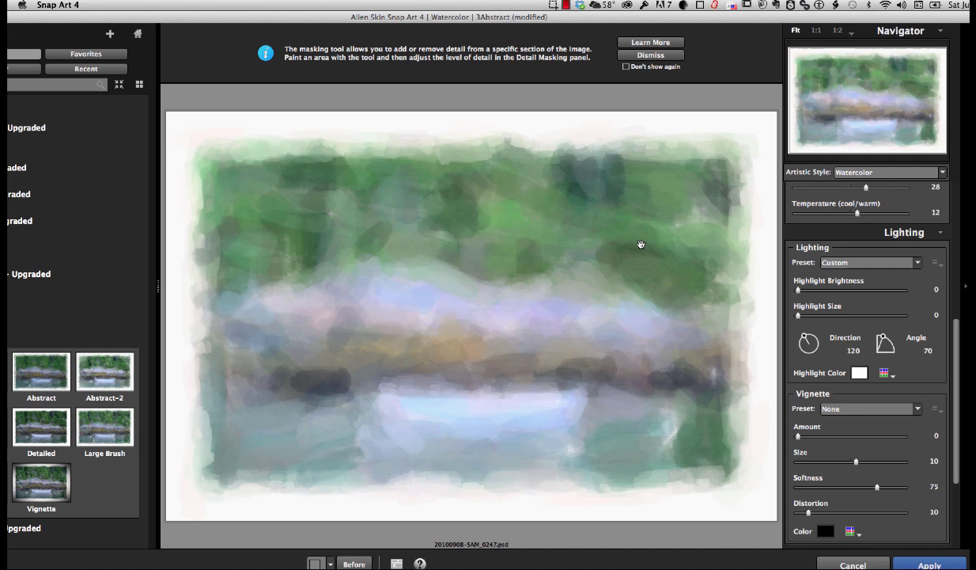
mouse_move(630, 242)
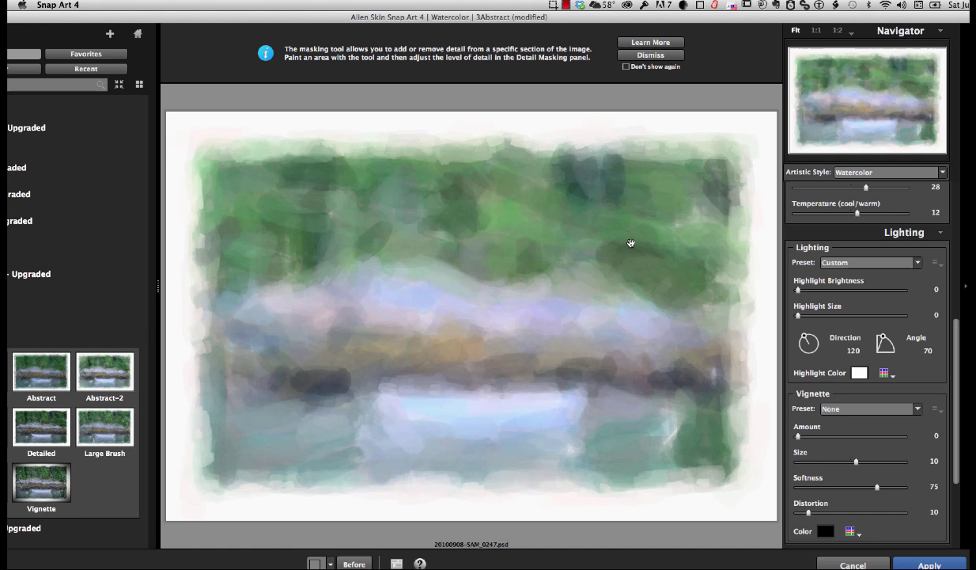
mouse_move(829, 298)
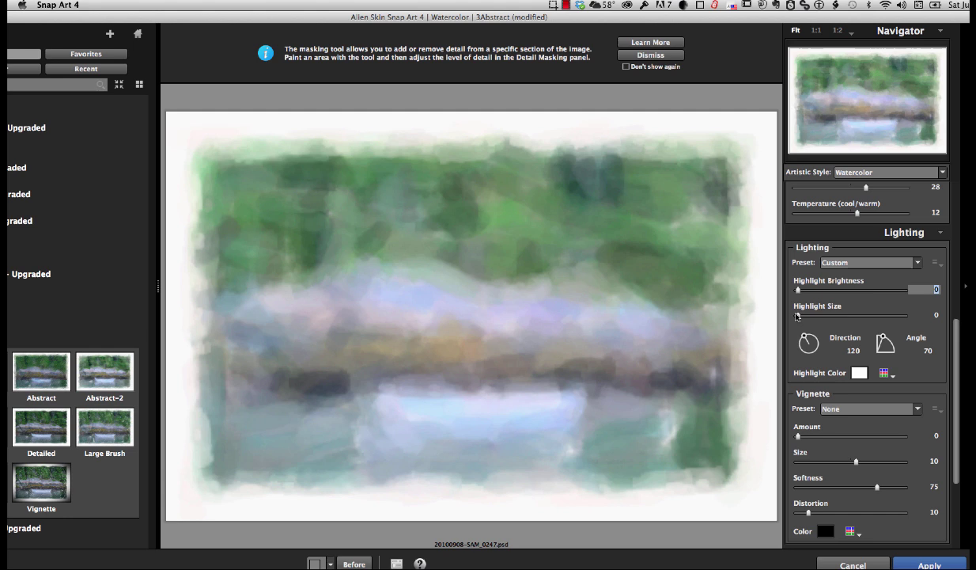
- Raise the Lighting highlight brightness of the watercolor painting
drag(798, 288, 931, 288)
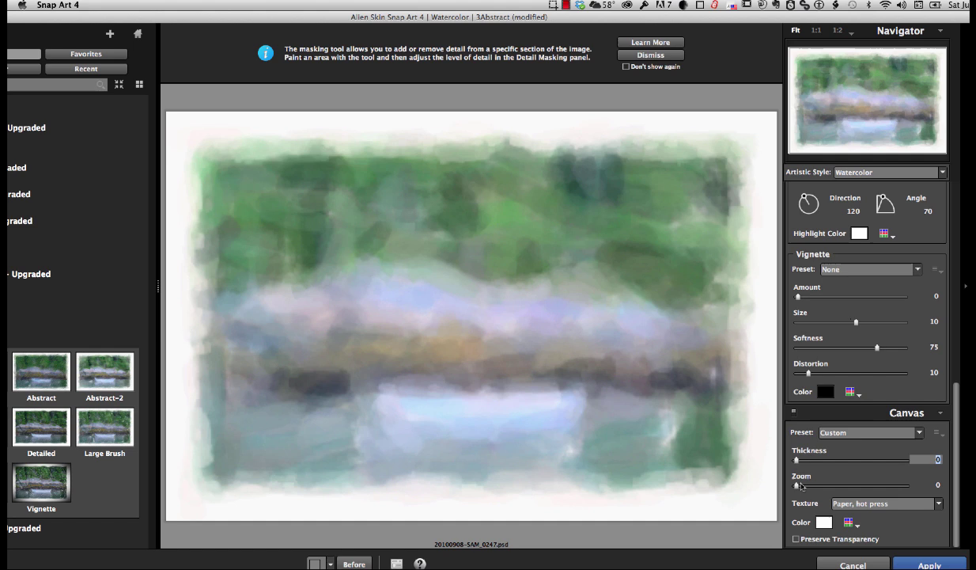
- Apply the Paper, hot press canvas texture and return the result to Photoshop
click(885, 503)
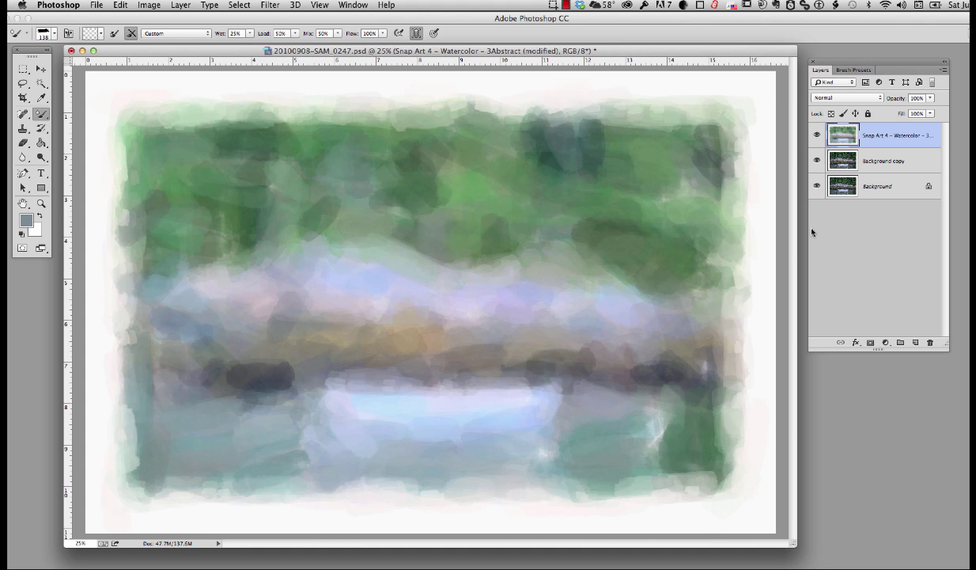
mouse_move(507, 355)
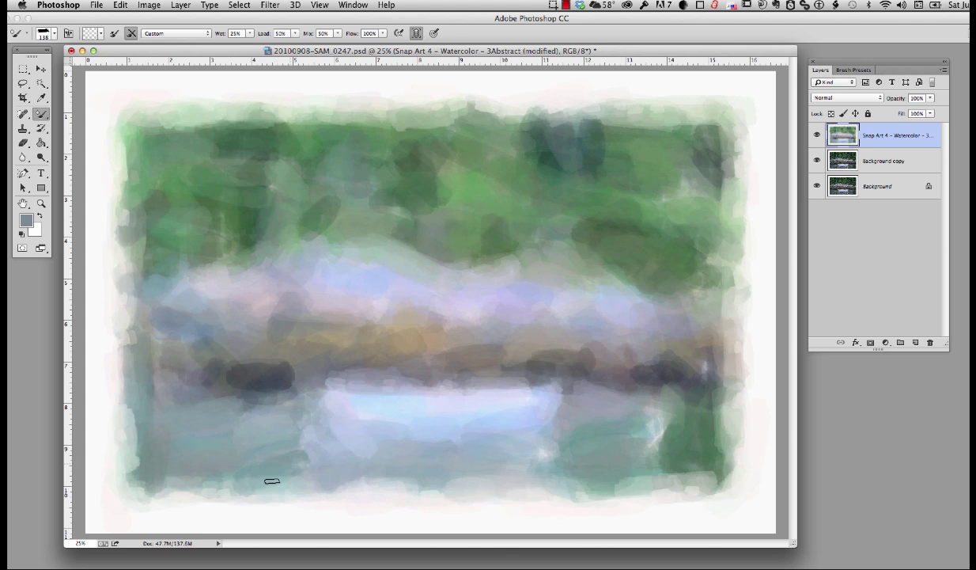
mouse_move(605, 239)
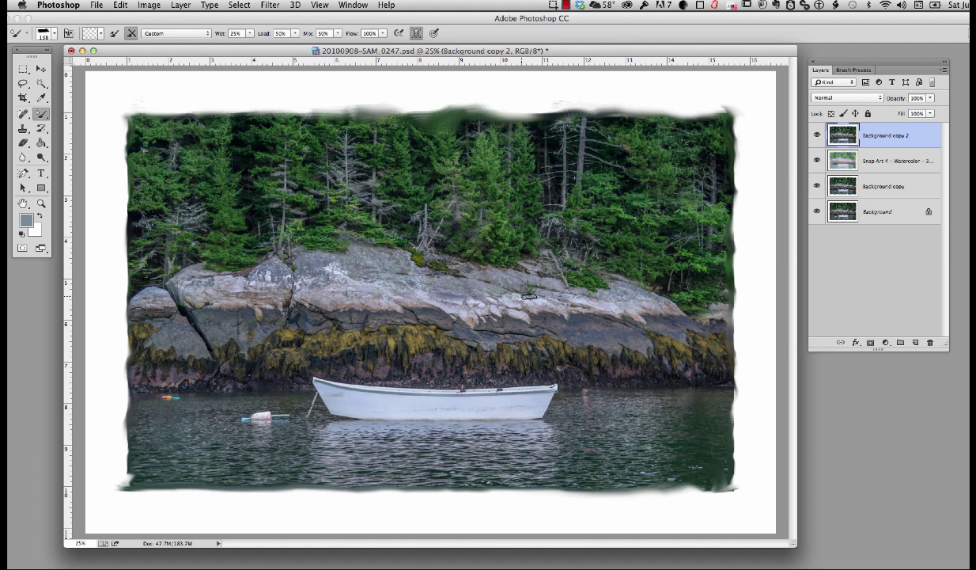
- Add a black hiding mask to the top photo copy and ready the Brush tool for mask painting
click(180, 5)
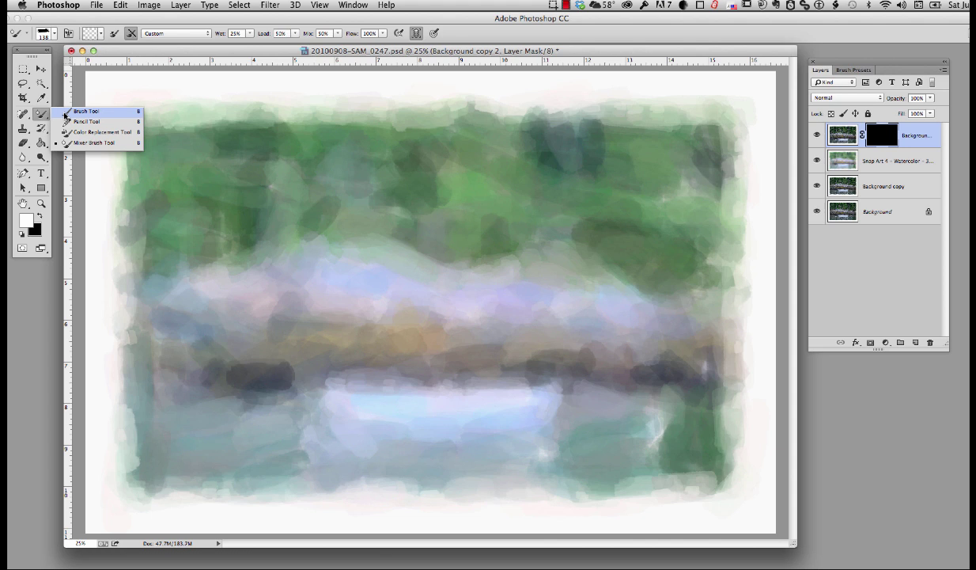
click(87, 110)
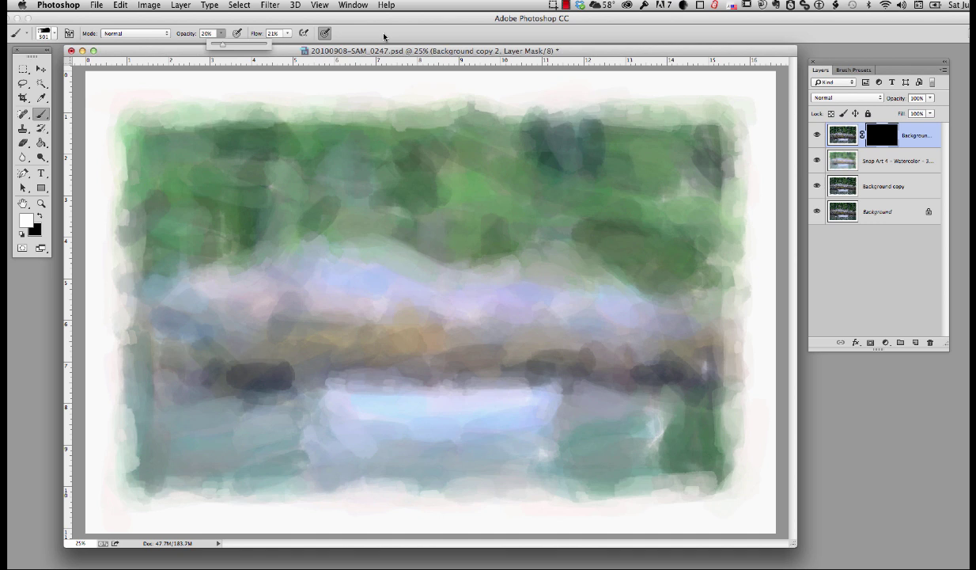
- Paint white on the mask over the boat, rocks and trees to reveal photo detail, then merge down
drag(478, 307, 538, 303)
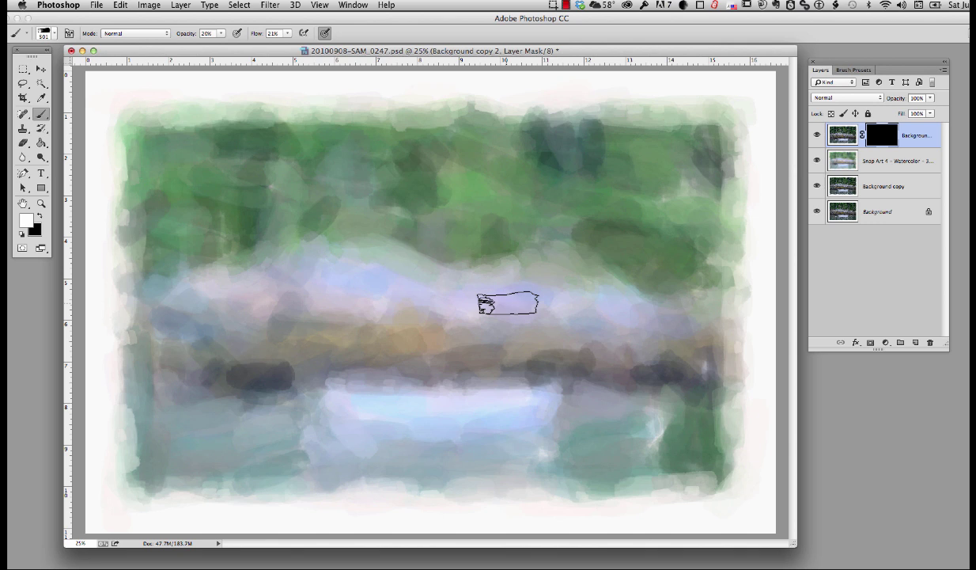
drag(507, 303, 252, 373)
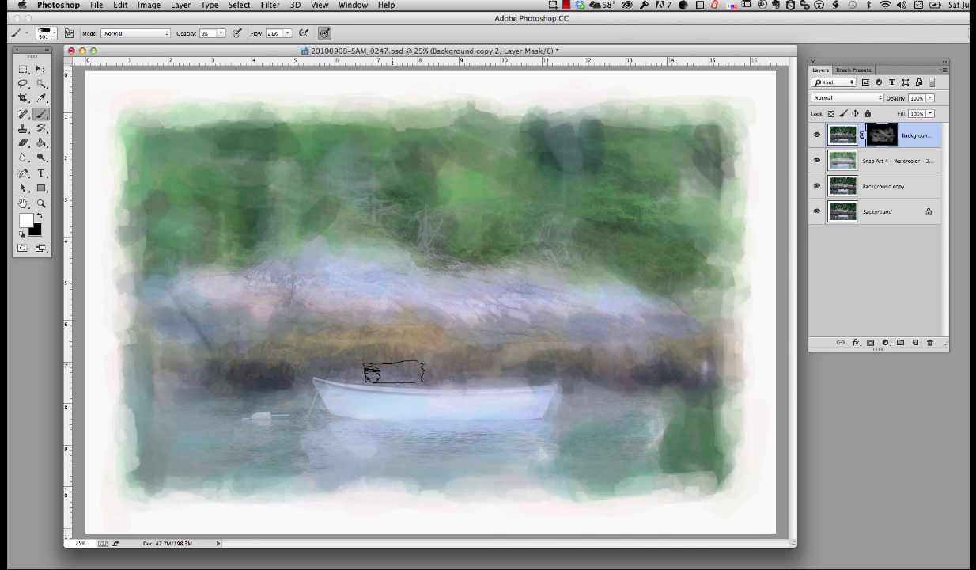
drag(396, 372, 535, 380)
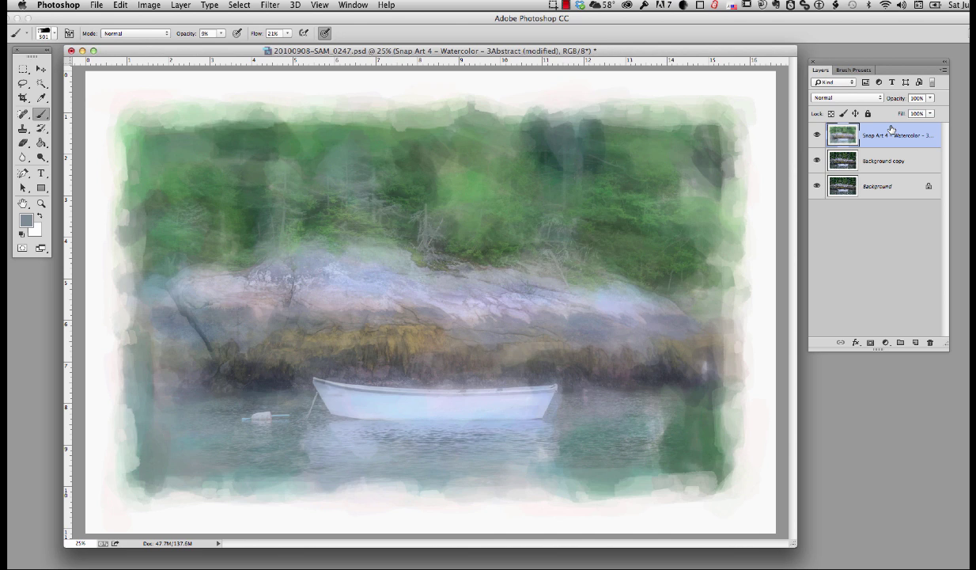
- Launch Filter > Alien Skin > Snap Art 4 on the merged watercolor layer
click(269, 6)
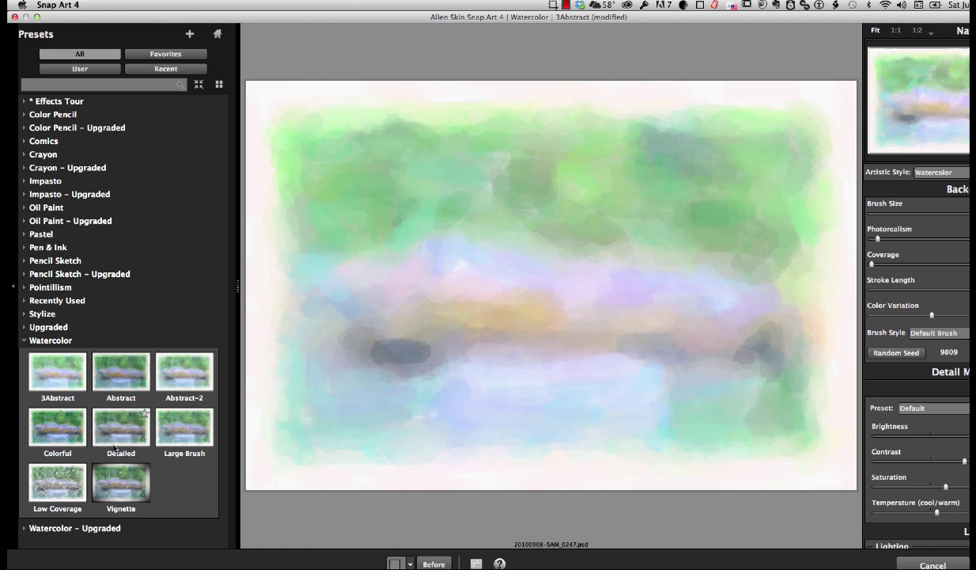
- Apply the Detailed watercolor preset with brush size 0 and photorealism 83
click(120, 428)
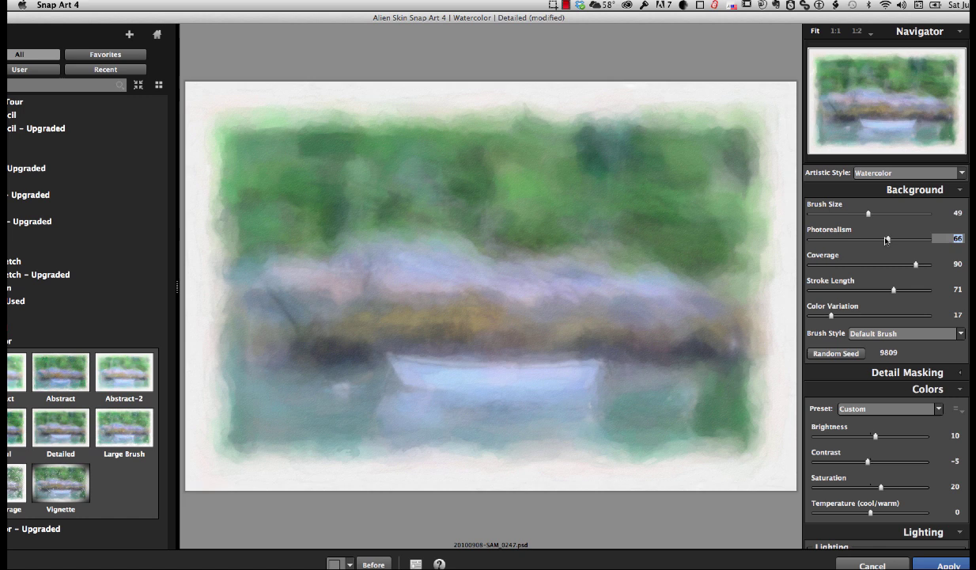
drag(867, 212, 894, 212)
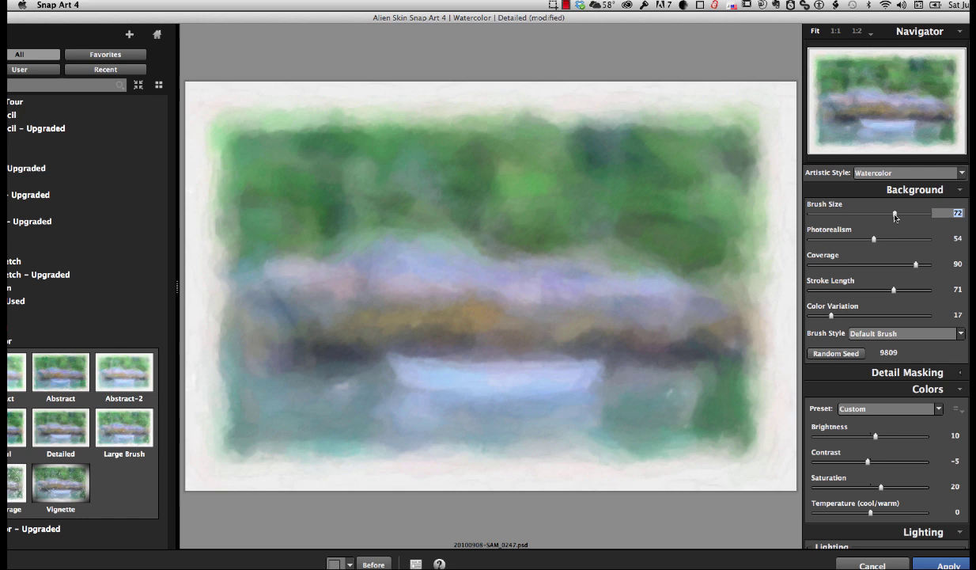
drag(873, 237, 905, 237)
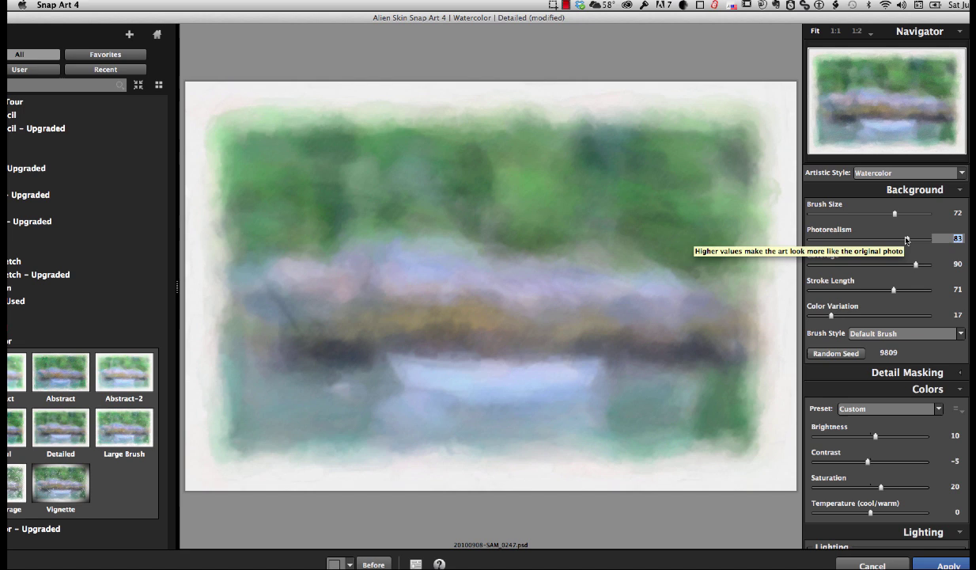
drag(894, 215, 867, 216)
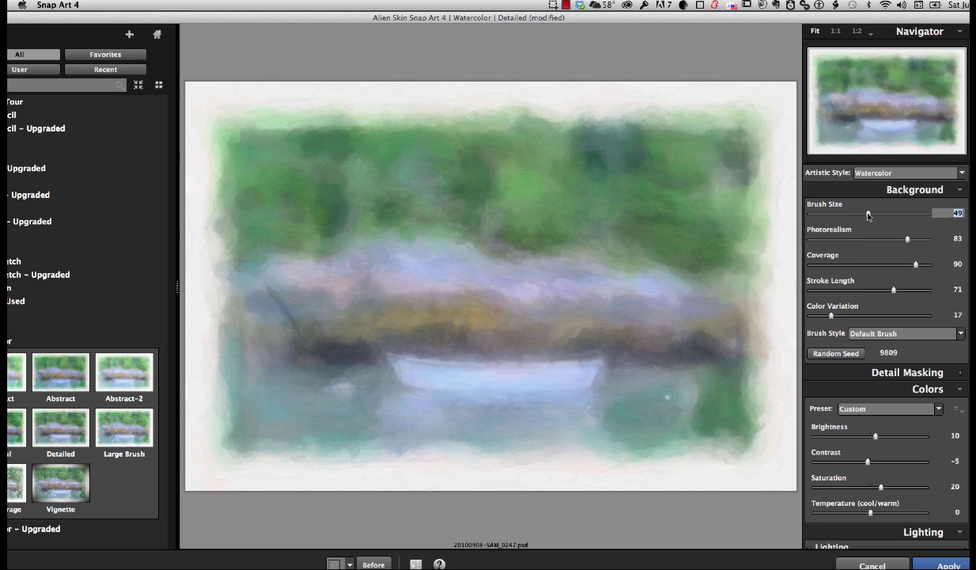
drag(867, 212, 810, 212)
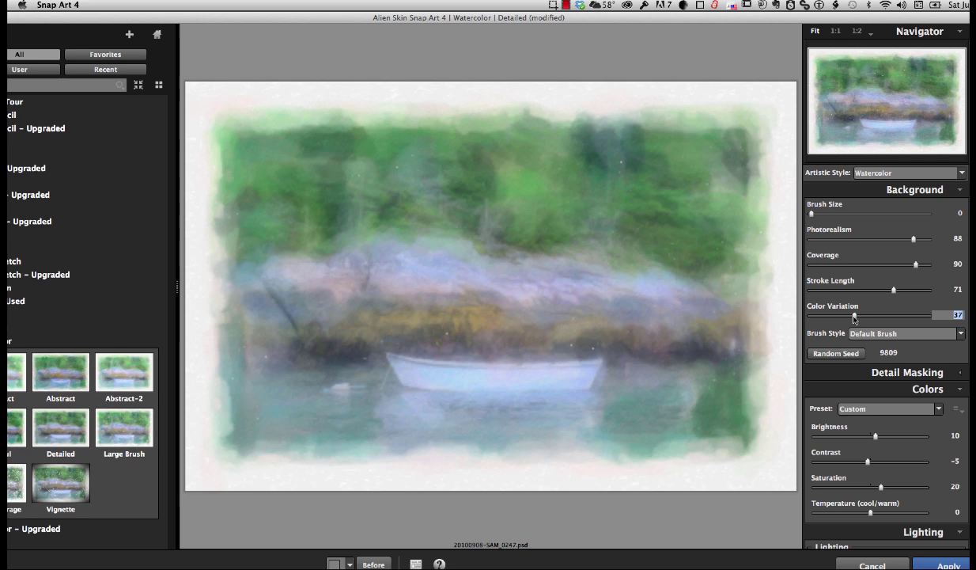
- Raise color variation to 42 and adjust the background stroke length
drag(854, 315, 877, 315)
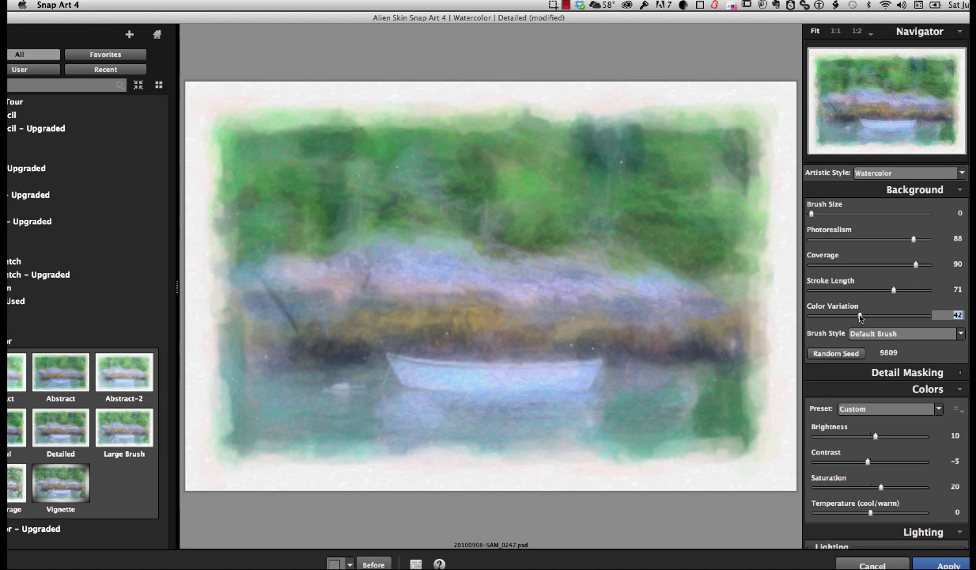
drag(894, 290, 915, 290)
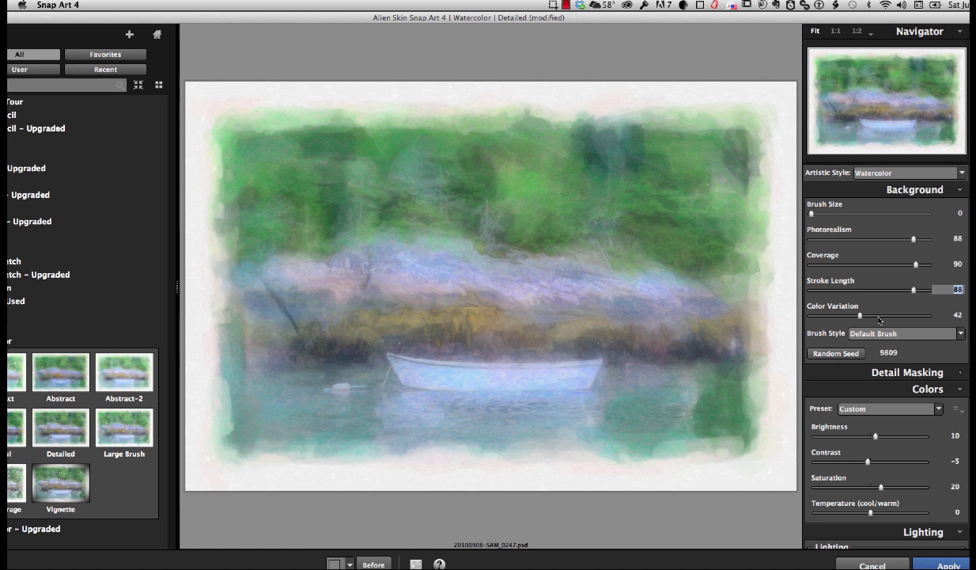
drag(915, 237, 924, 238)
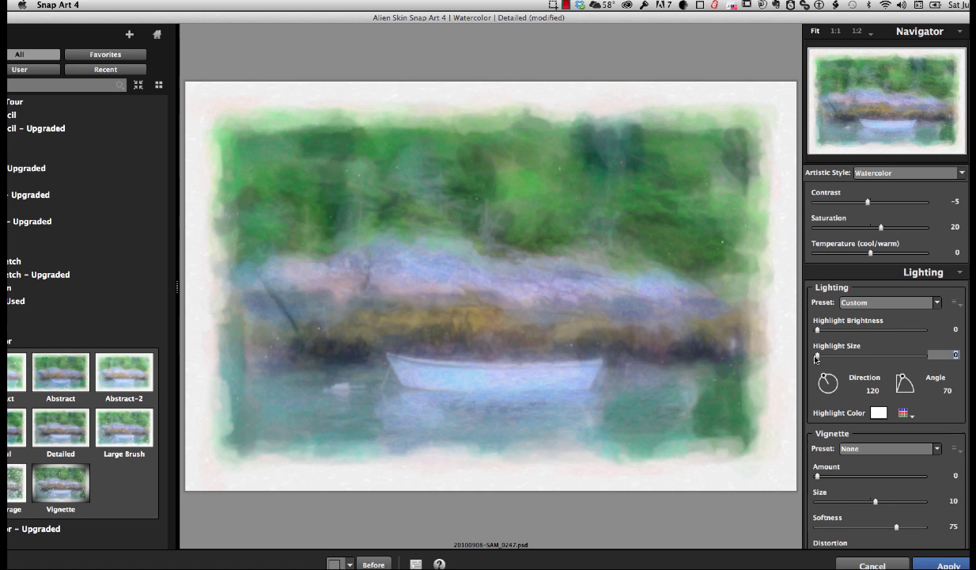
- Raise brightness, lower contrast and adjust saturation in the Colors panel, then apply the watercolor effect
scroll(down, 3)
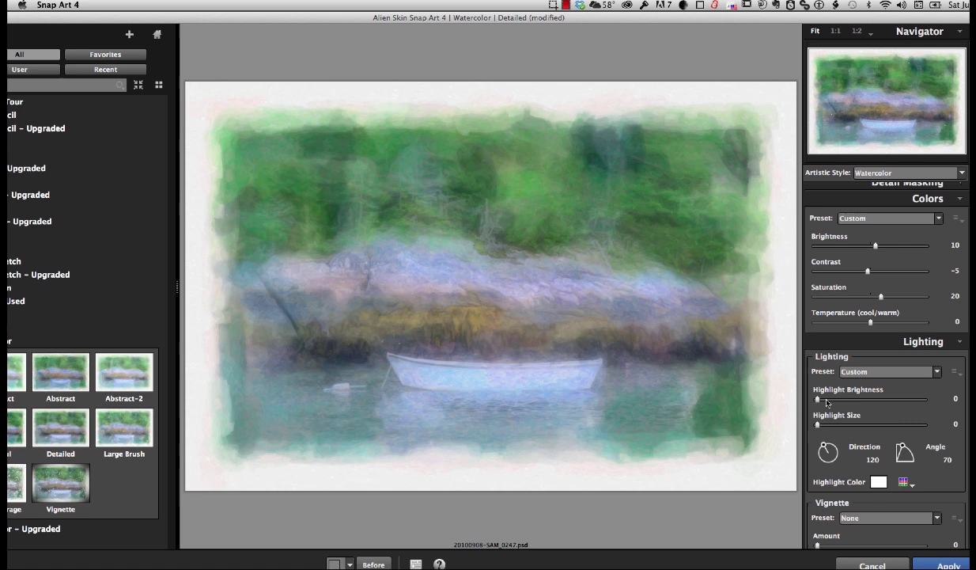
drag(817, 399, 855, 399)
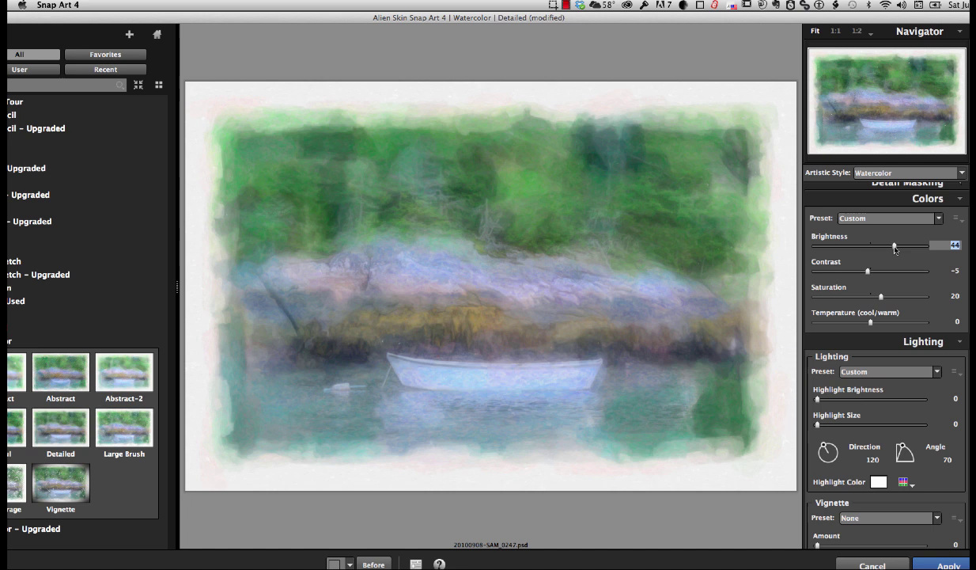
drag(894, 247, 886, 246)
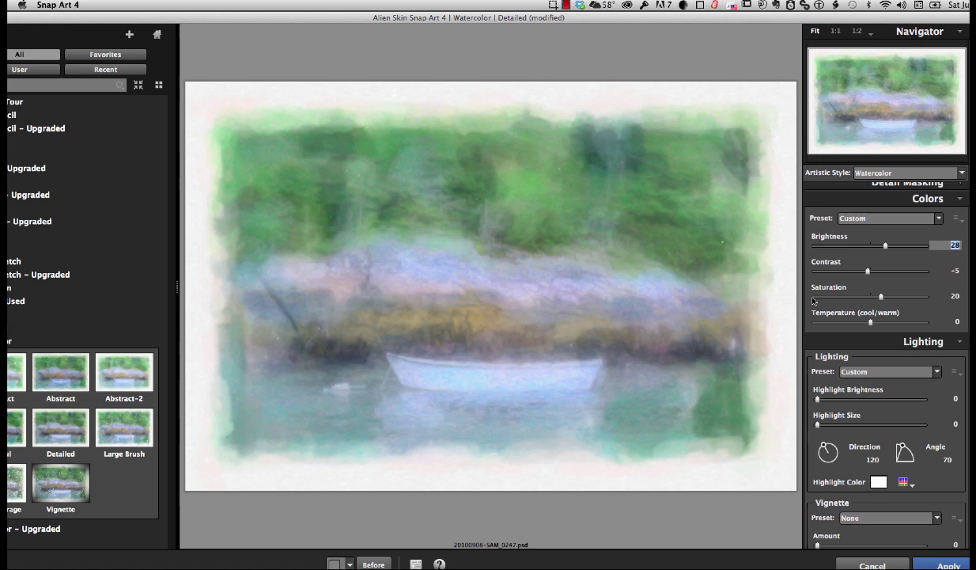
drag(867, 271, 880, 270)
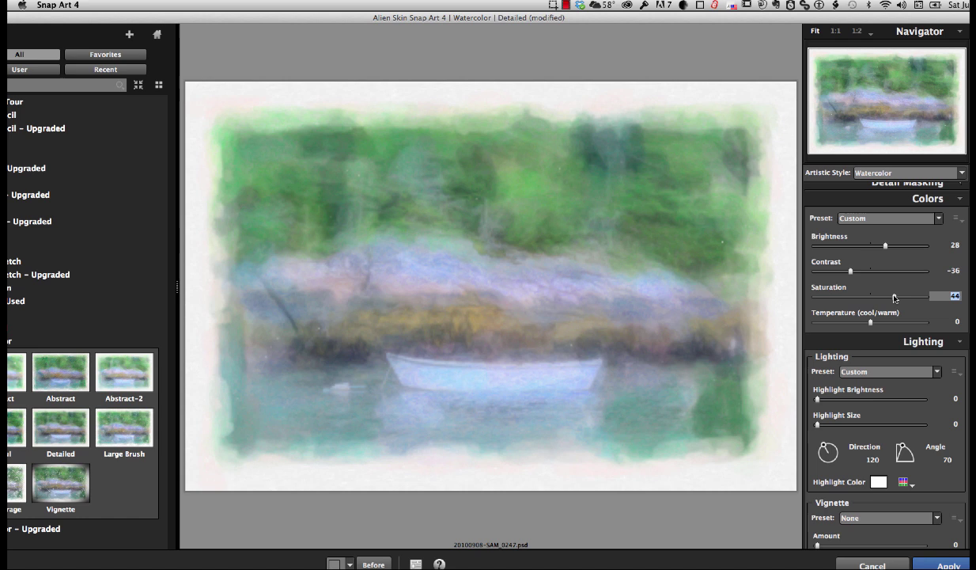
drag(956, 295, 867, 296)
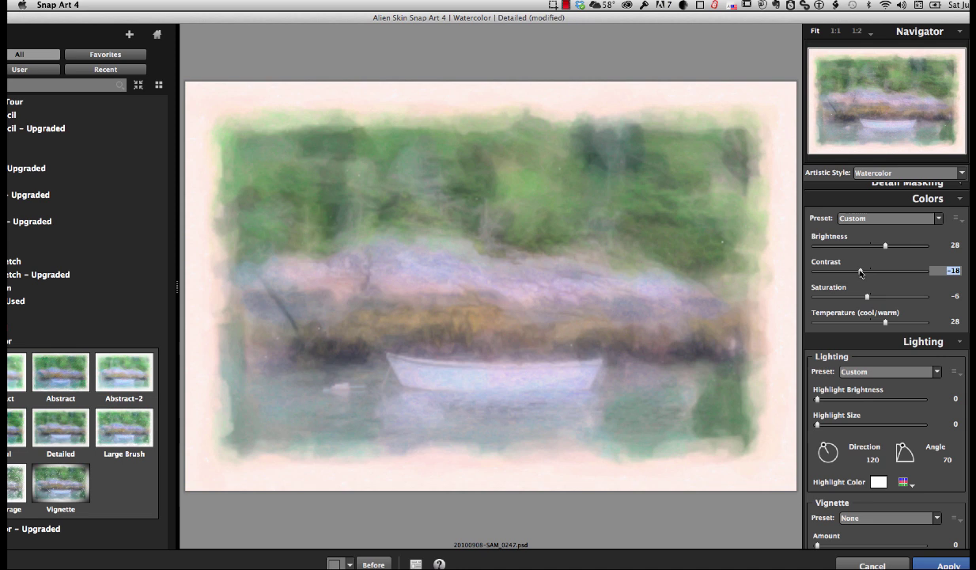
click(949, 565)
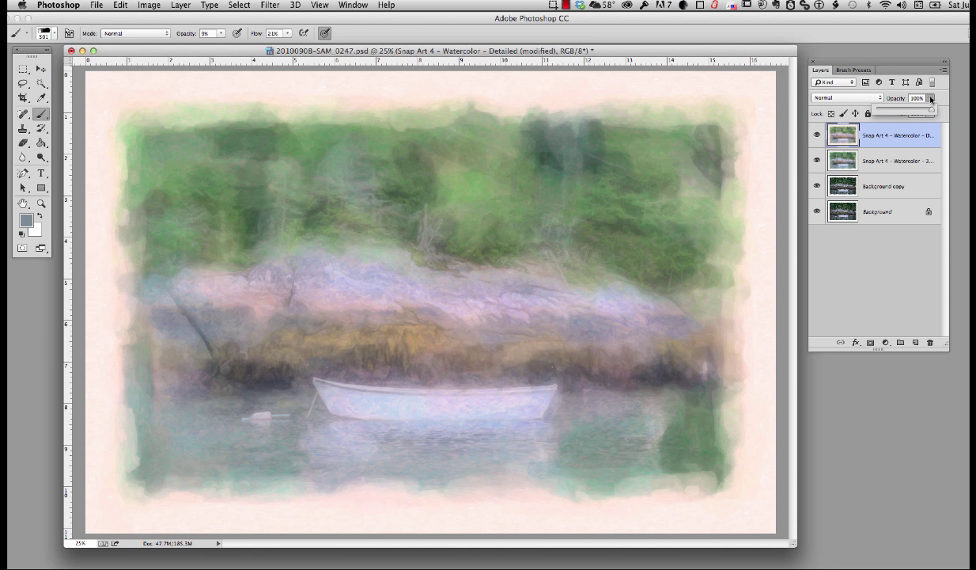
- Lower the top Snap Art layer's opacity so the watercolor beneath blends through
drag(932, 98, 909, 99)
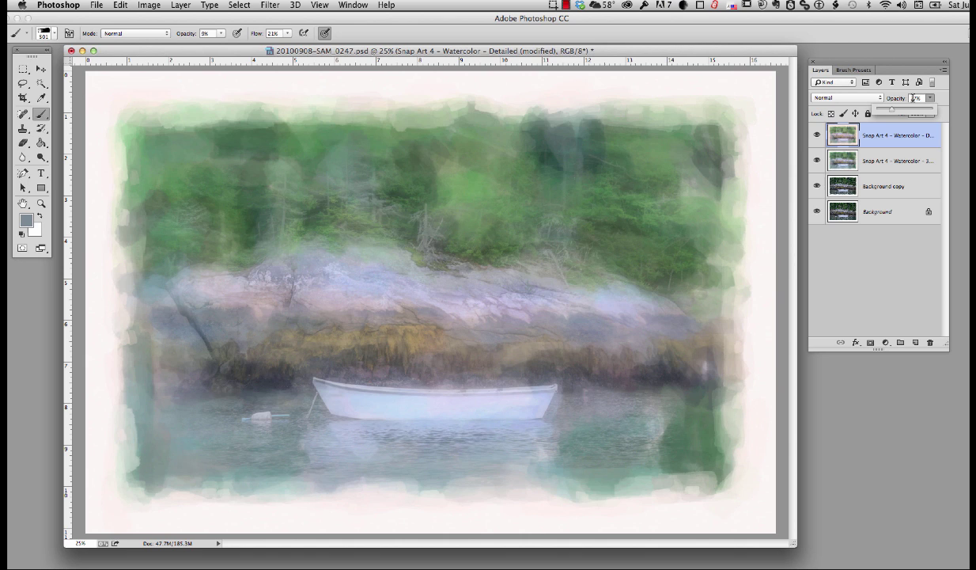
click(887, 342)
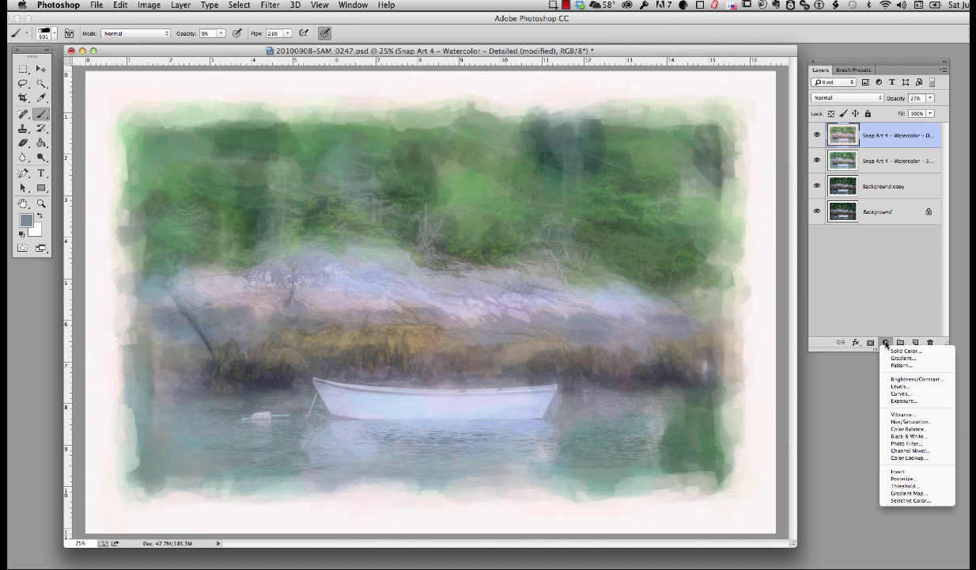
- Add a Brightness/Contrast adjustment layer and raise its brightness and contrast
click(917, 378)
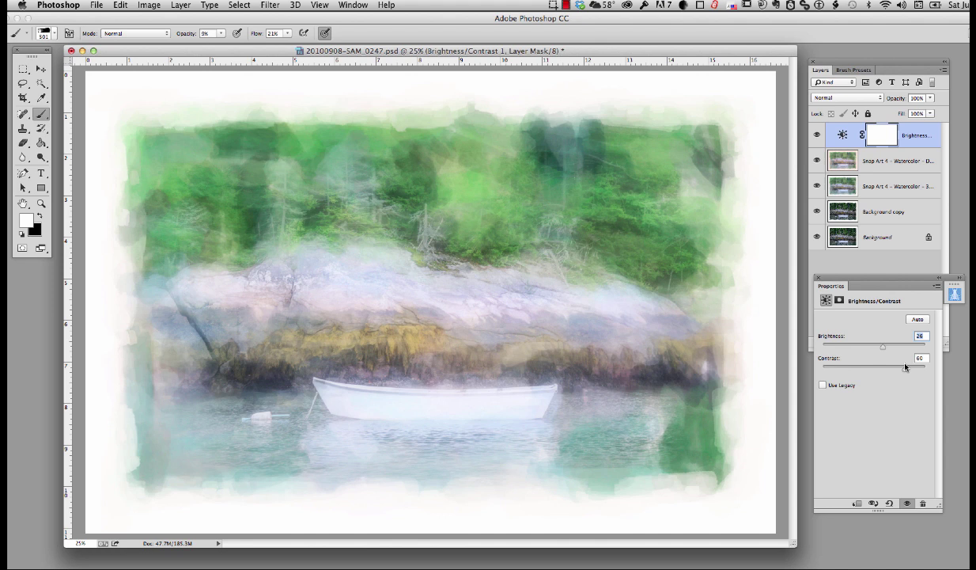
drag(883, 346, 873, 346)
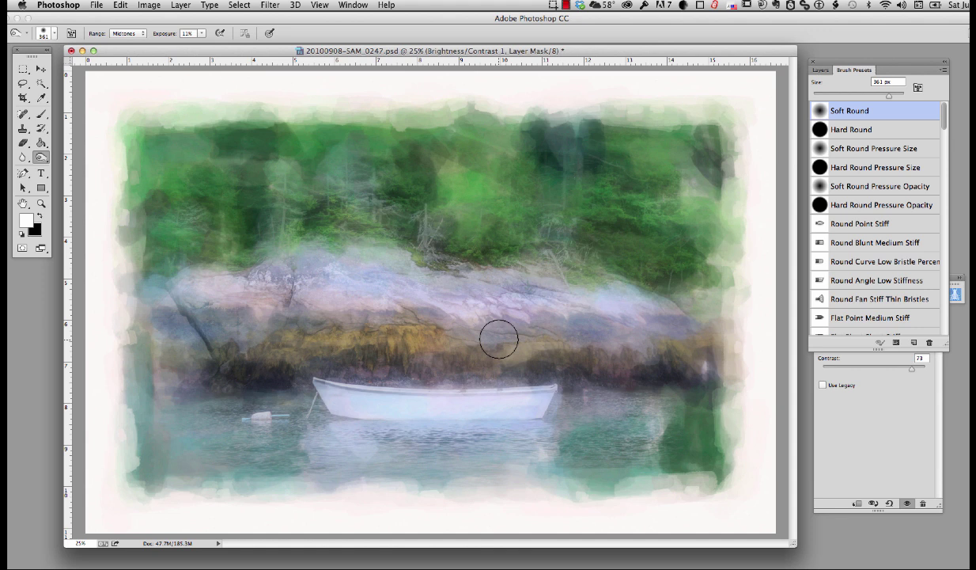
- With an enlarged Dodge/Burn brush, tone the water right of the boat and the rocks above it
drag(889, 95, 895, 95)
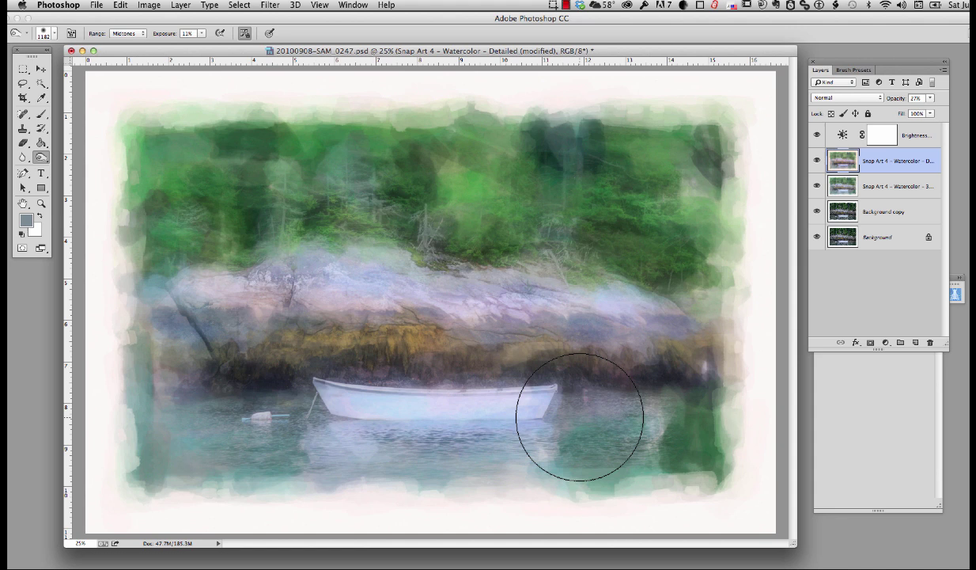
click(127, 33)
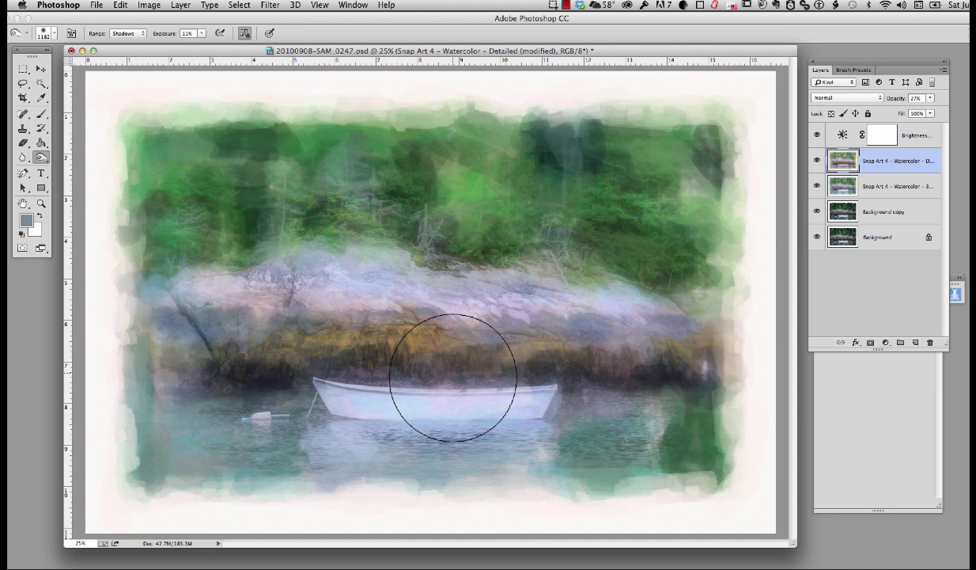
click(854, 70)
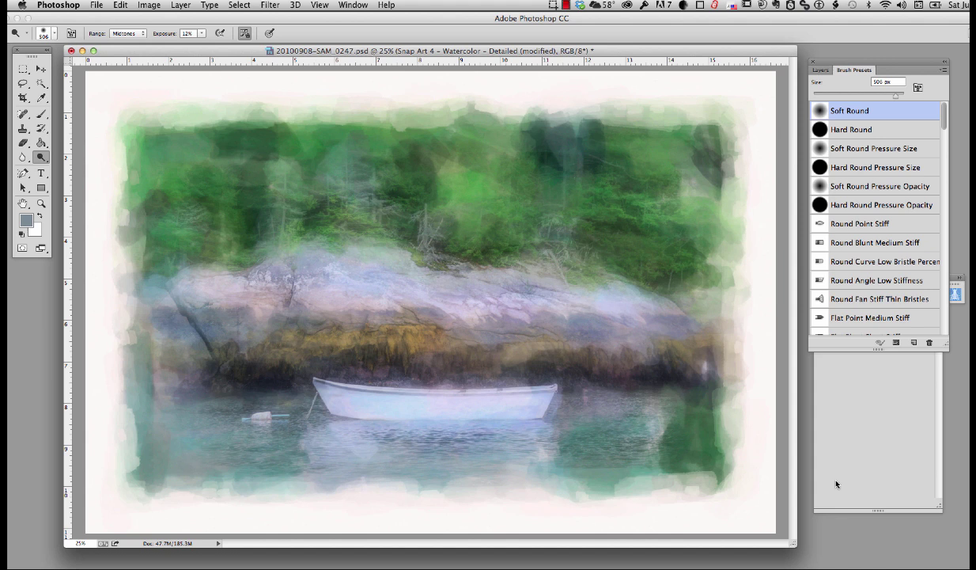
- Add a layer mask to the upper Snap Art watercolor layer
click(820, 69)
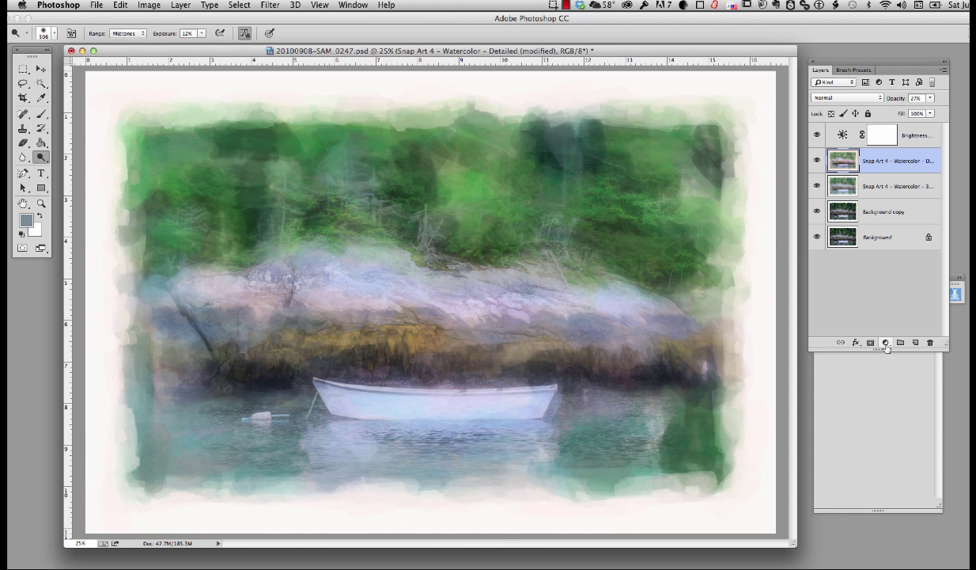
click(886, 342)
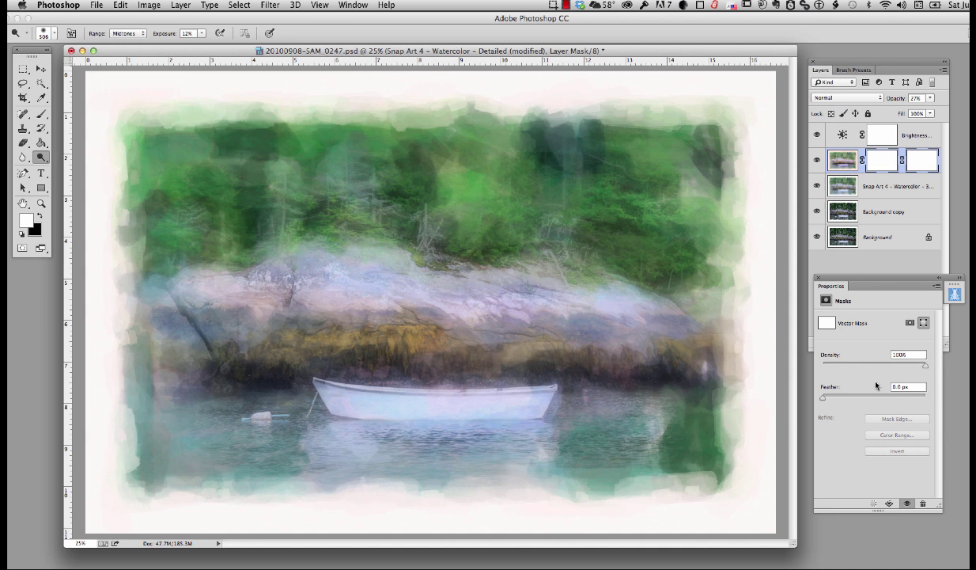
click(886, 342)
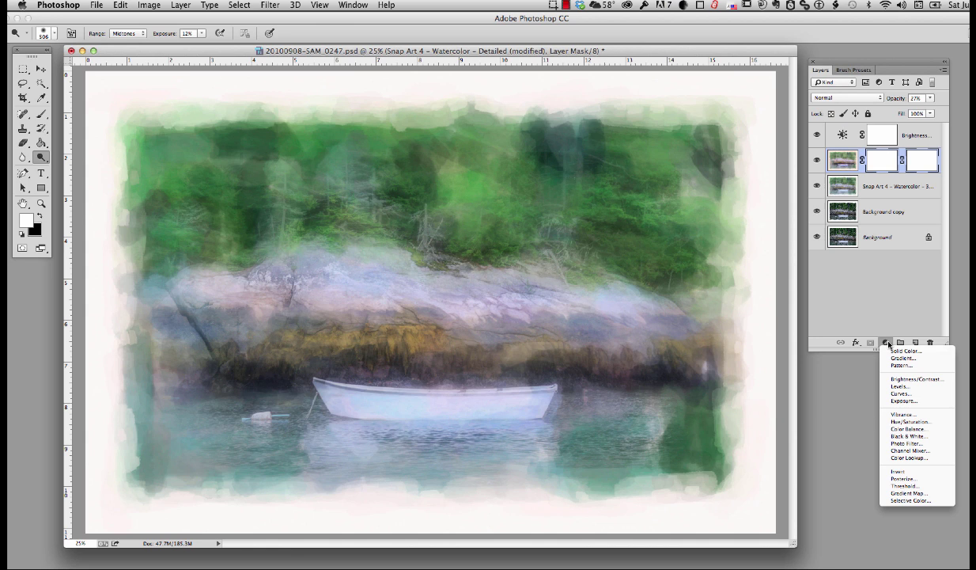
- Add a Pattern Fill layer using the cream watercolor-paper pattern at an enlarged scale
click(902, 364)
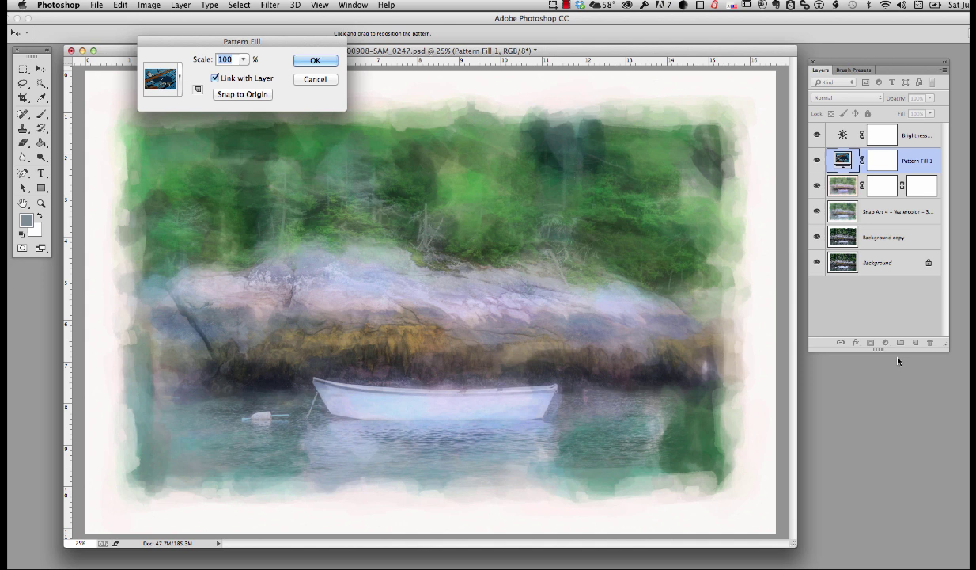
click(161, 79)
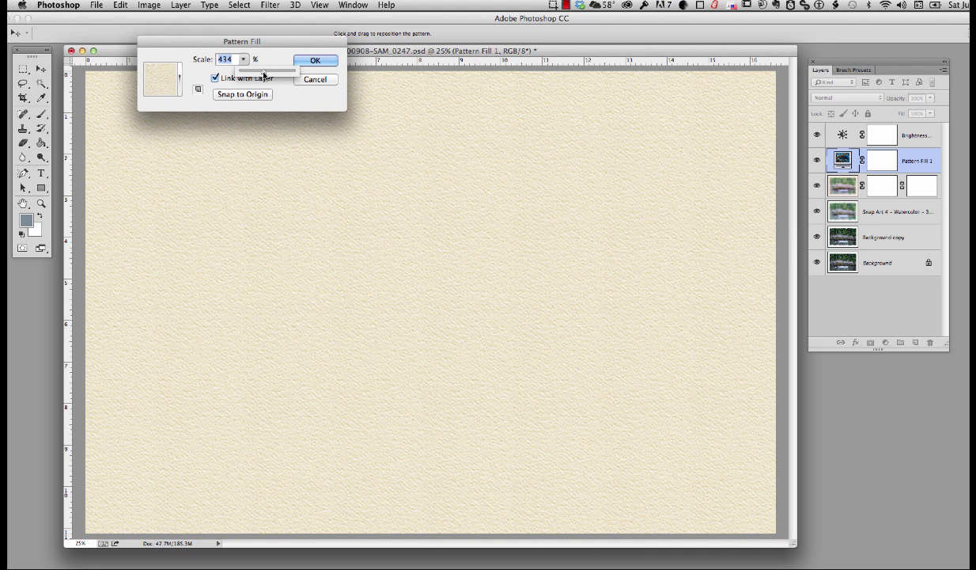
drag(285, 72, 245, 73)
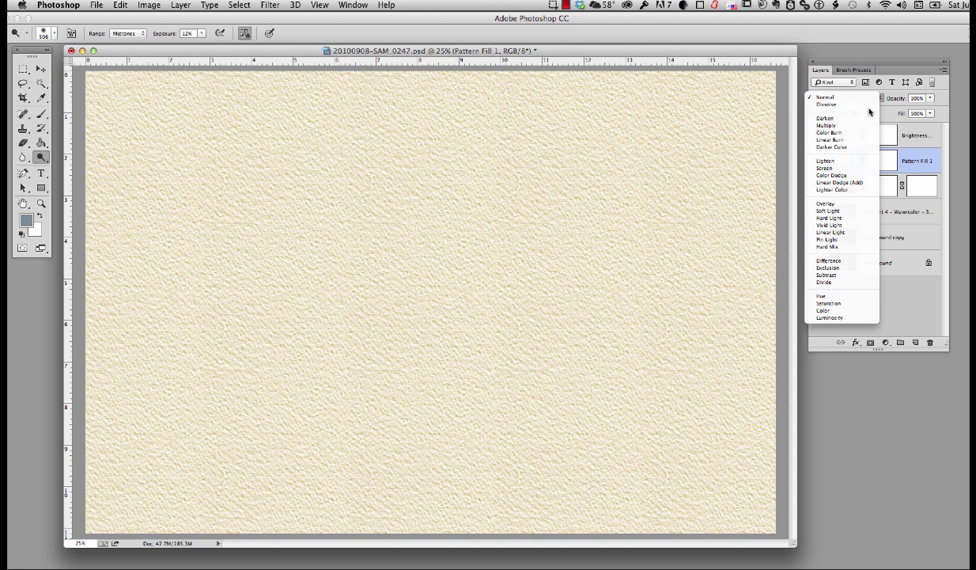
- Blend the paper texture Pattern Fill layer over the watercolor using Multiply with reduced opacity
click(826, 125)
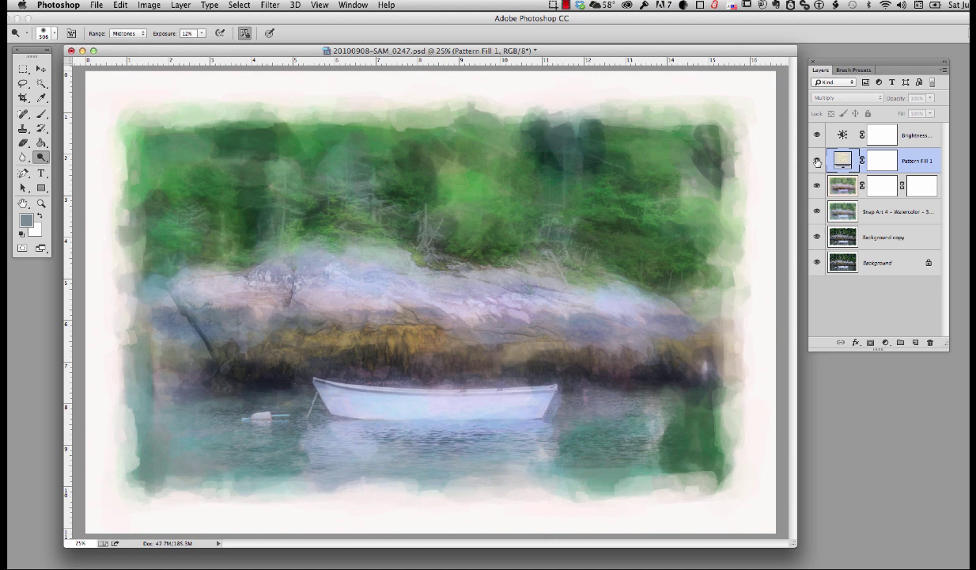
drag(915, 108, 902, 108)
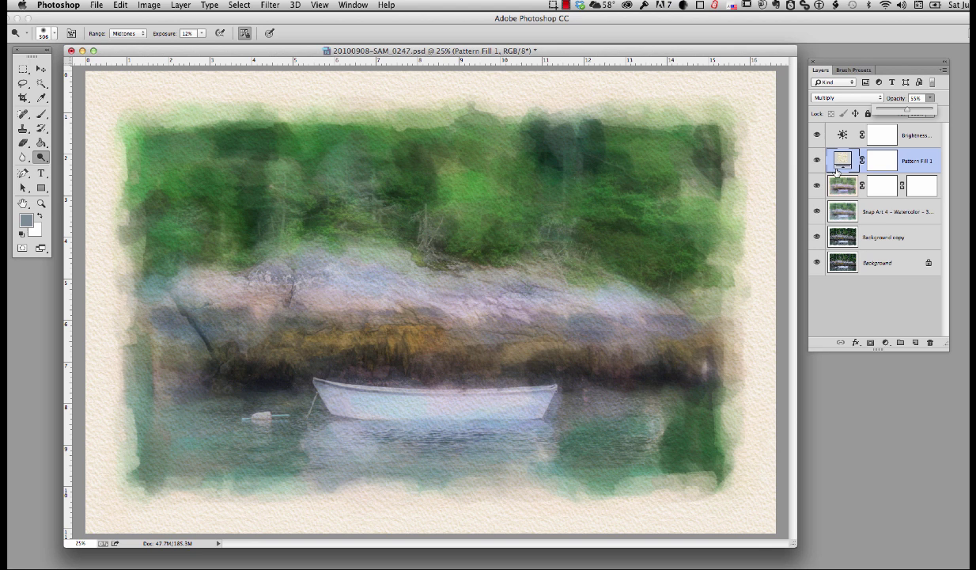
double_click(841, 161)
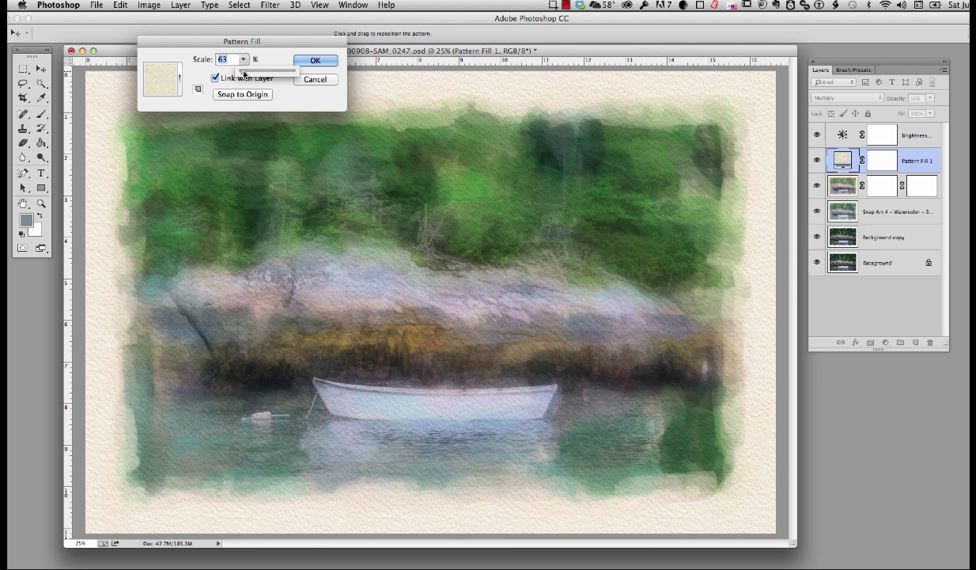
- Confirm a finer Scale for the paper texture pattern so the grain stays visible
click(315, 60)
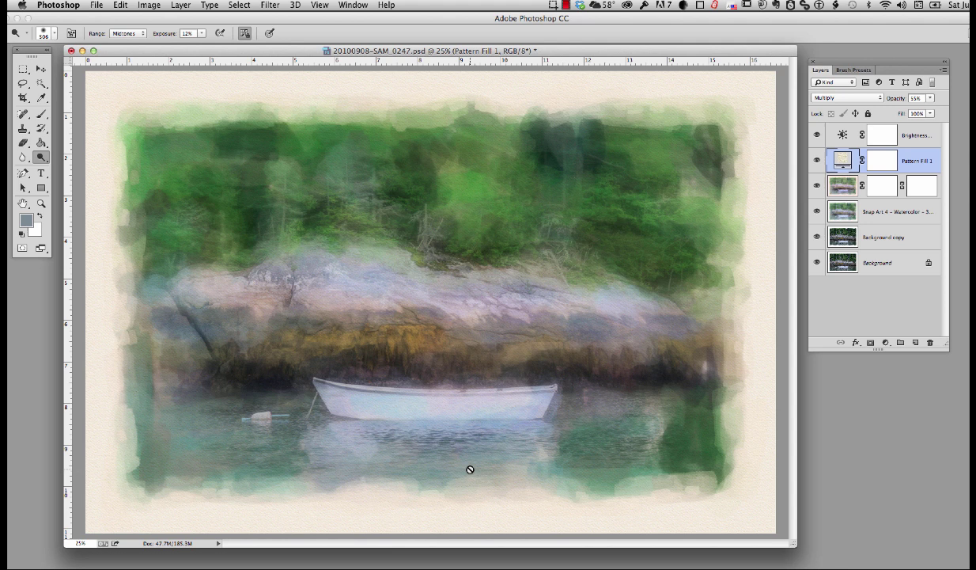
mouse_move(708, 343)
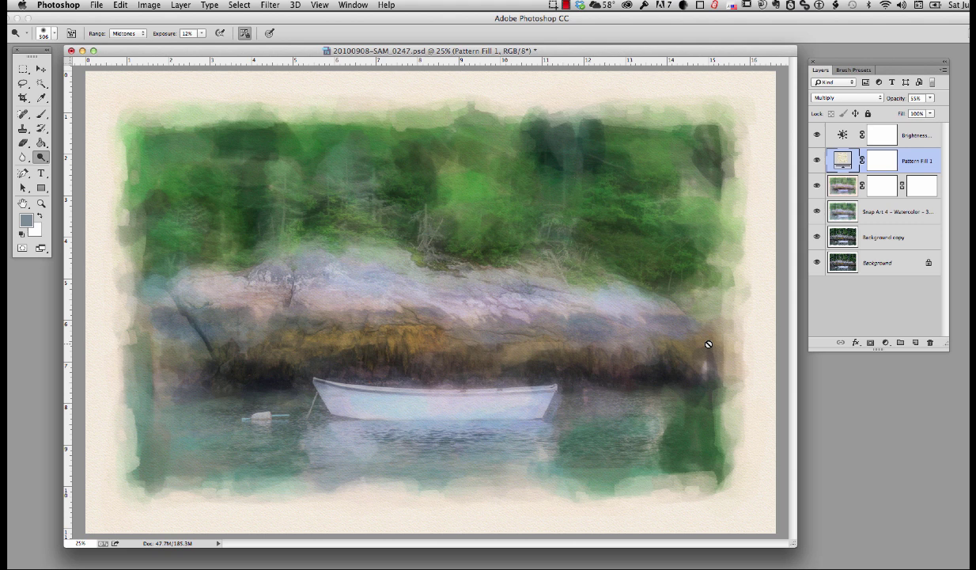